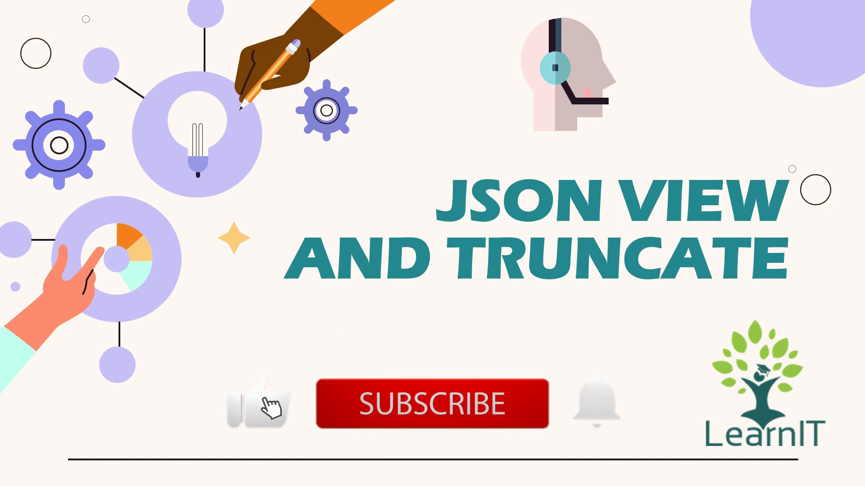
Filter the navigator for 'incident', open Incidents, and open record INC0010022.
{"action": "left_click", "coordinate": [432, 403]}
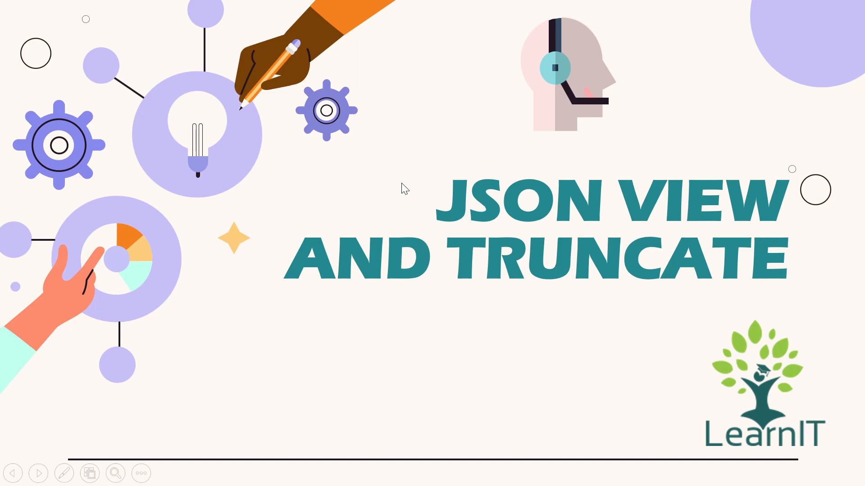
{"action": "mouse_move", "coordinate": [452, 248]}
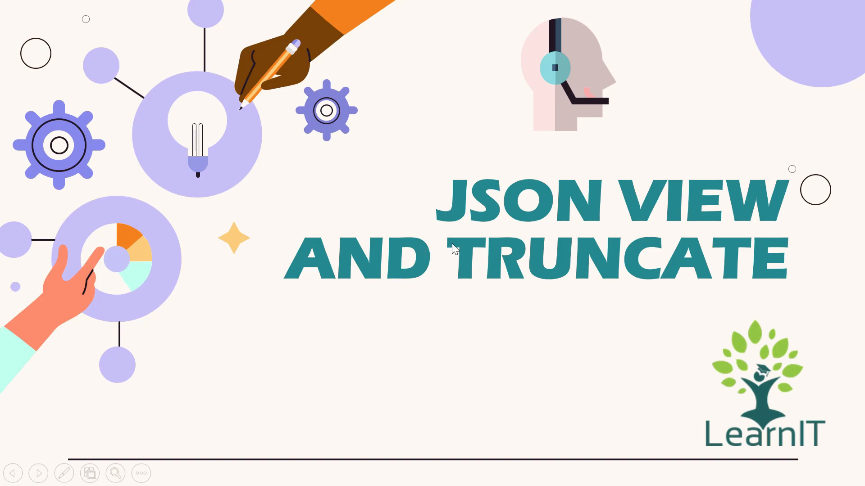
{"action": "mouse_move", "coordinate": [598, 330]}
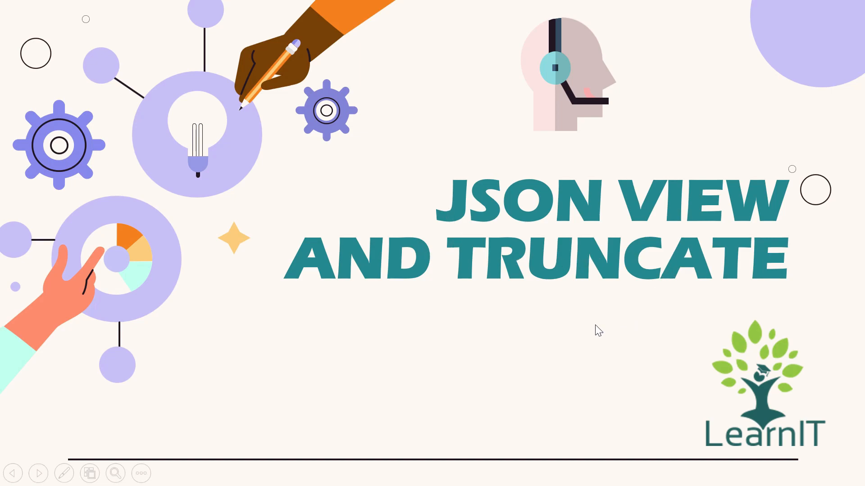
{"action": "mouse_move", "coordinate": [560, 310]}
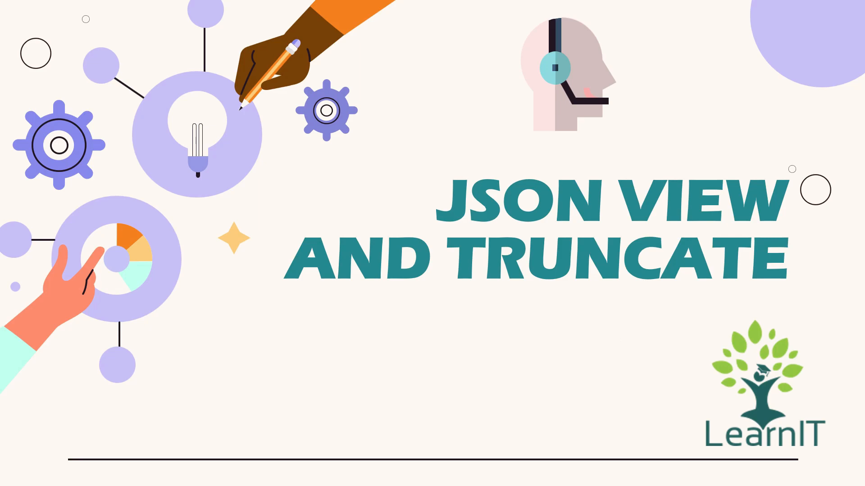
{"action": "key", "text": "Right"}
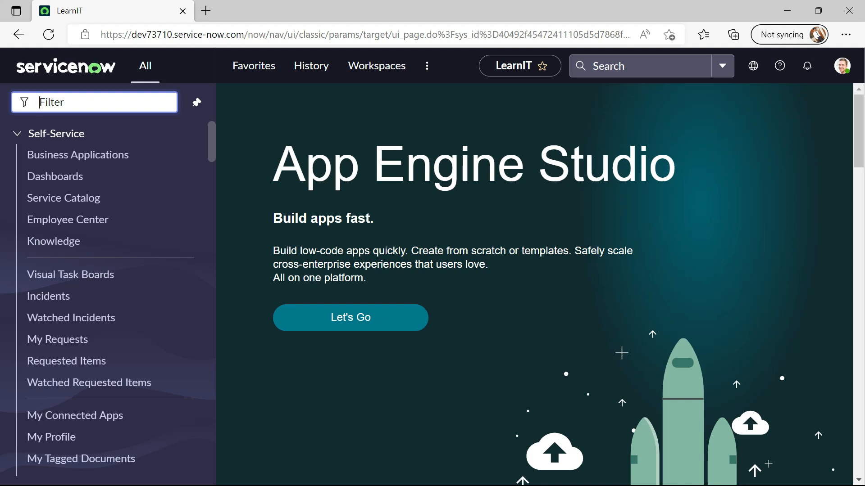
{"action": "type", "text": "incident"}
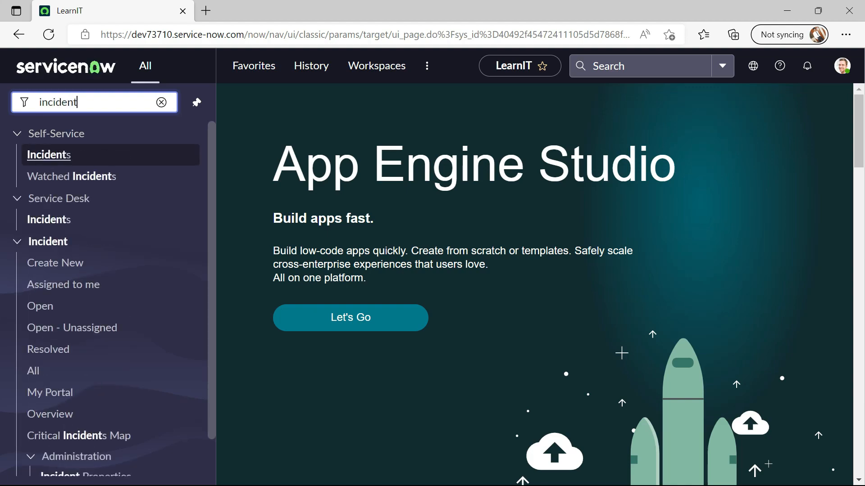
{"action": "left_click", "coordinate": [49, 154]}
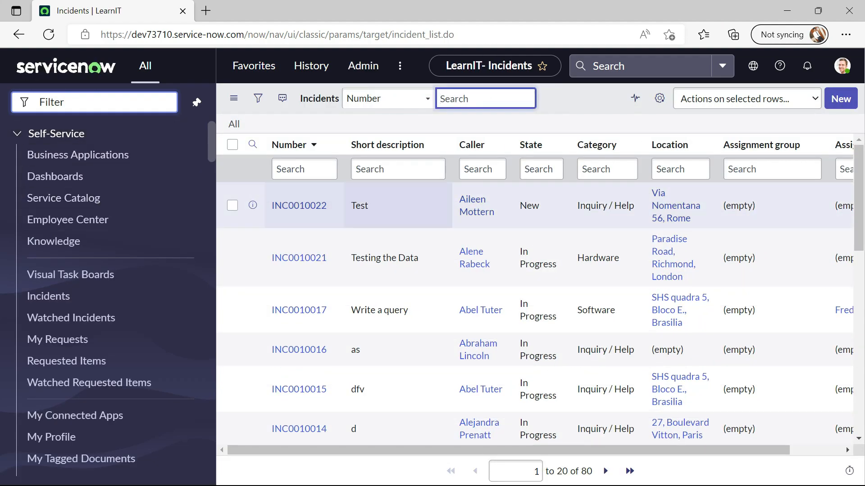
{"action": "scroll", "scroll_direction": "down", "scroll_amount": 3}
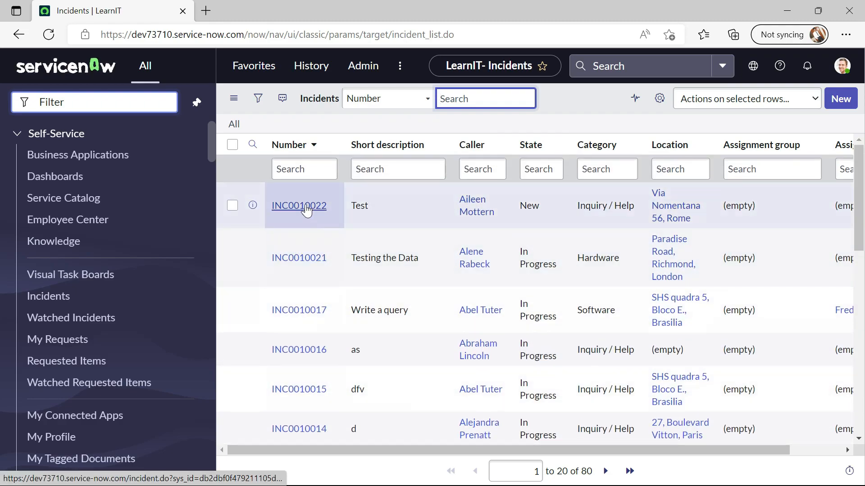
{"action": "left_click", "coordinate": [299, 205]}
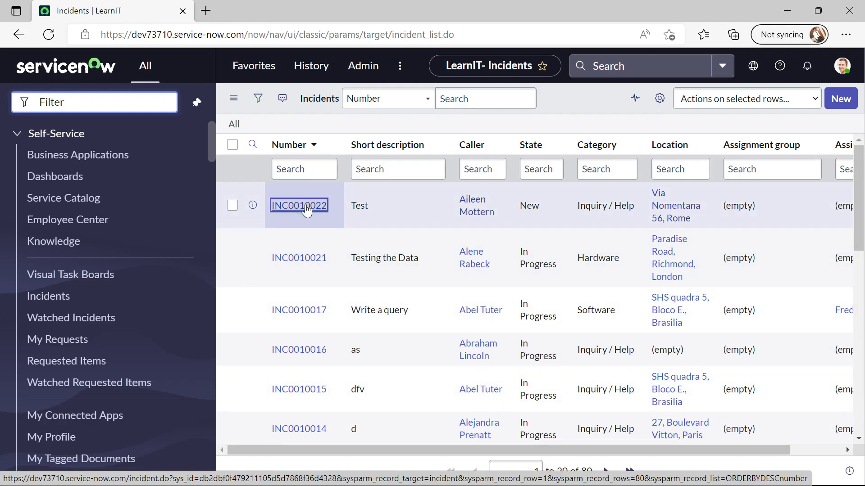
{"action": "left_click", "coordinate": [299, 205]}
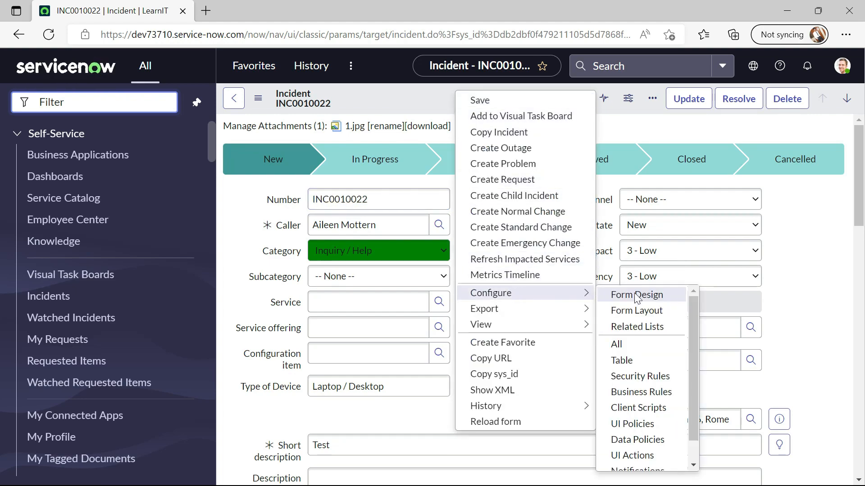
Open the incident form's Form Design layout in a new tab and scroll through it.
{"action": "left_click", "coordinate": [639, 295]}
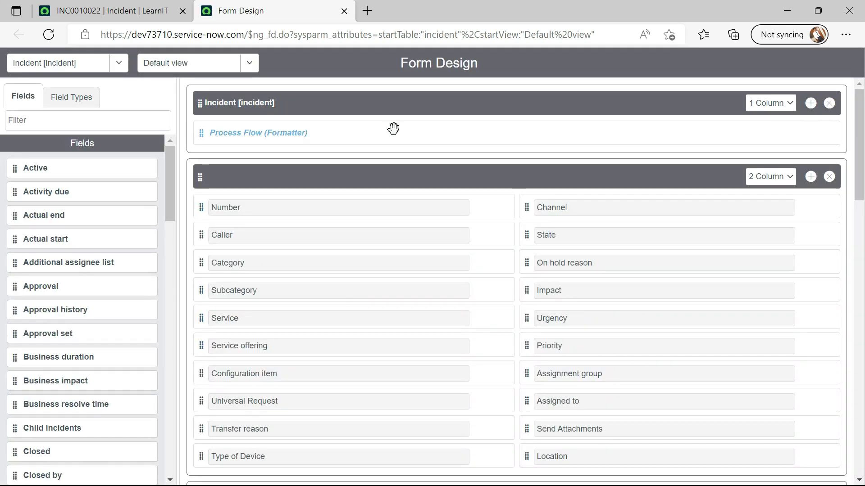
{"action": "scroll", "scroll_direction": "down", "scroll_amount": 3}
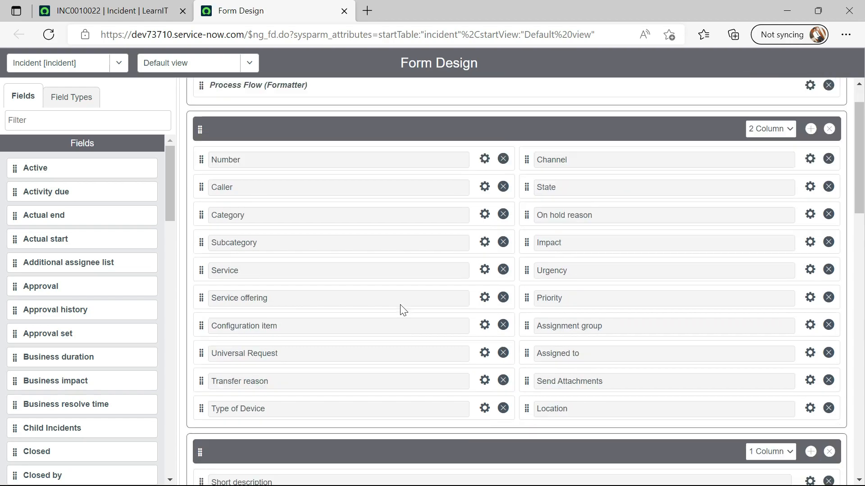
{"action": "scroll", "scroll_direction": "down", "scroll_amount": 3}
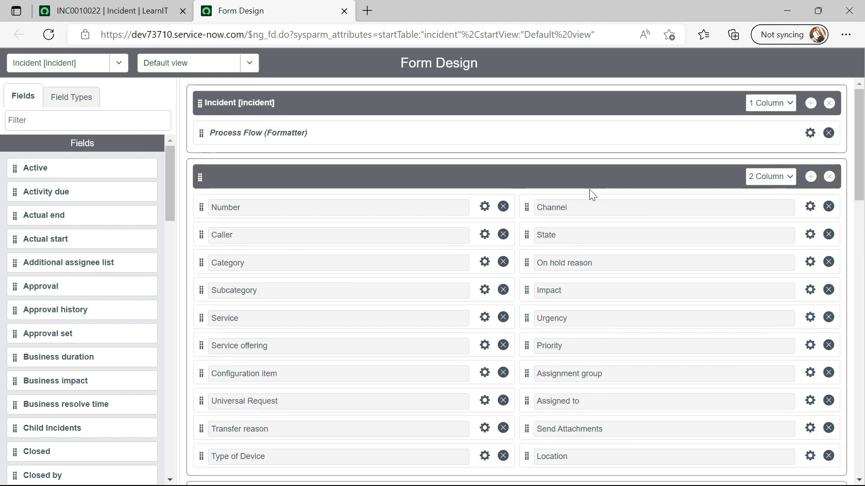
{"action": "scroll", "scroll_direction": "down", "scroll_amount": 3}
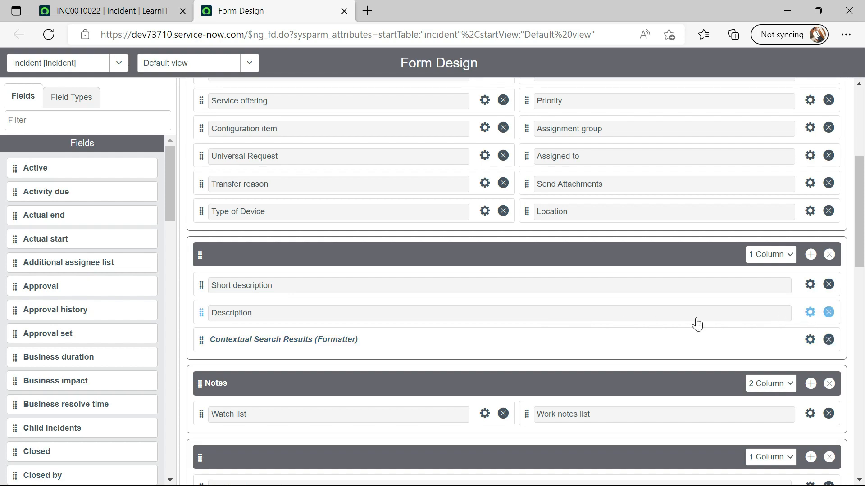
{"action": "mouse_move", "coordinate": [810, 254]}
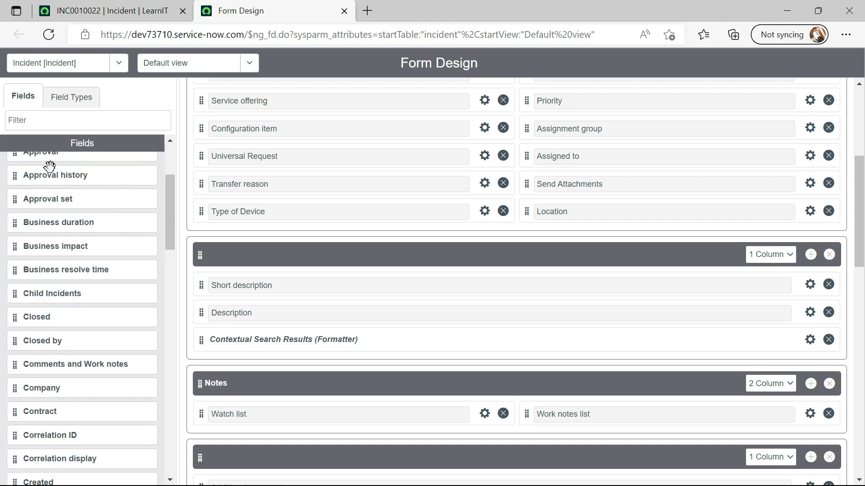
Show the Field Types list of field types available for new fields.
{"action": "left_click", "coordinate": [72, 97]}
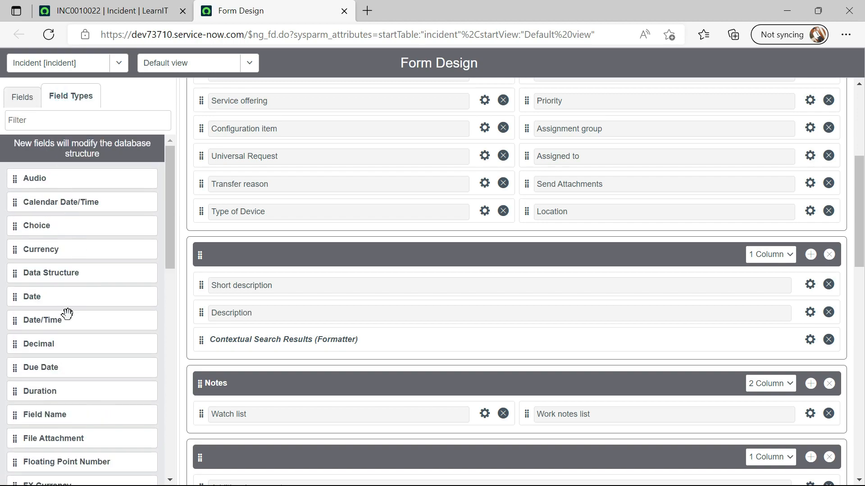
{"action": "scroll", "scroll_direction": "down", "scroll_amount": 3}
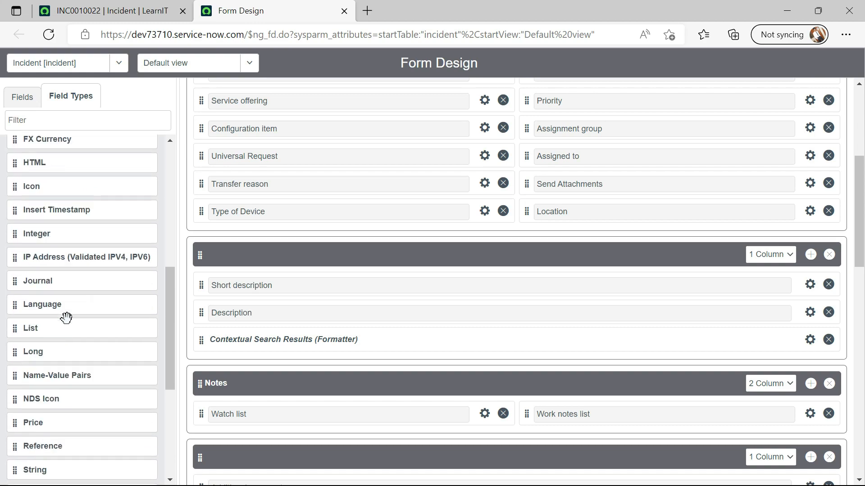
{"action": "scroll", "scroll_direction": "down", "scroll_amount": 3}
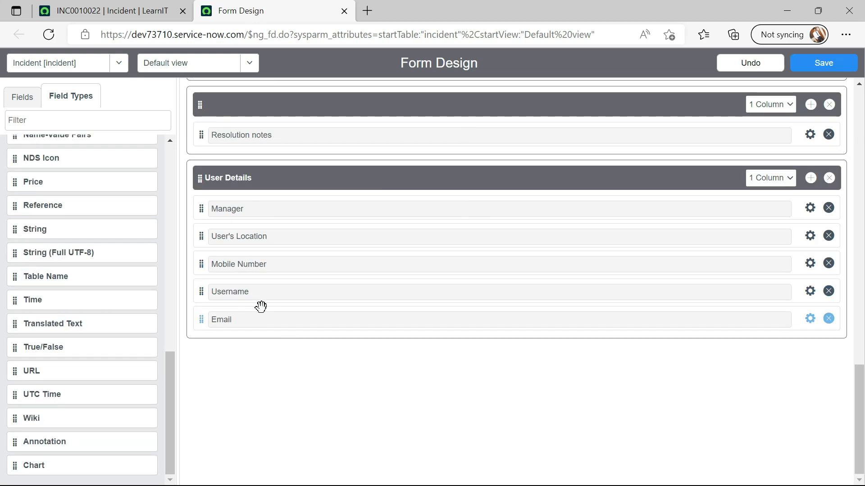
Label the first new String field 'JSON Field' in its properties.
{"action": "scroll", "scroll_direction": "down", "scroll_amount": 3}
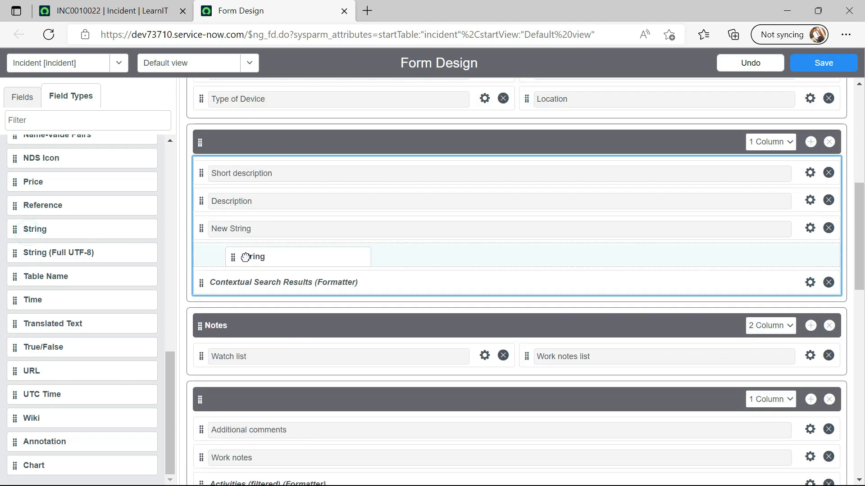
{"action": "scroll", "scroll_direction": "down", "scroll_amount": 3}
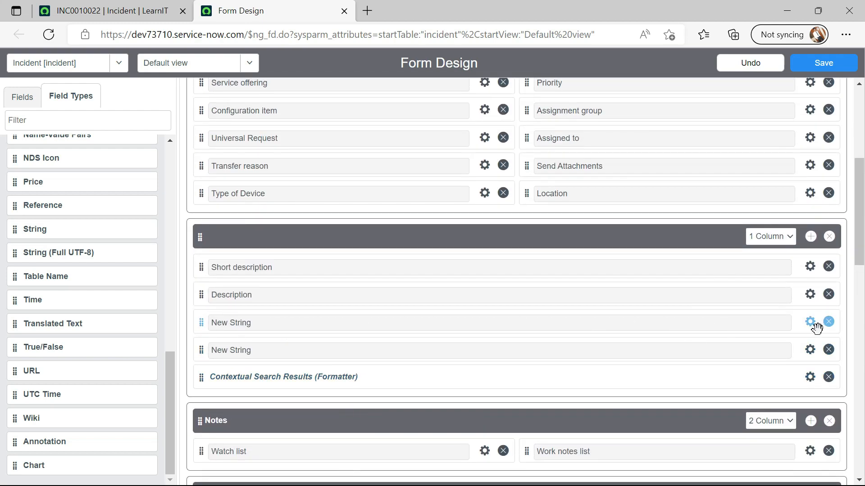
{"action": "left_click", "coordinate": [809, 322]}
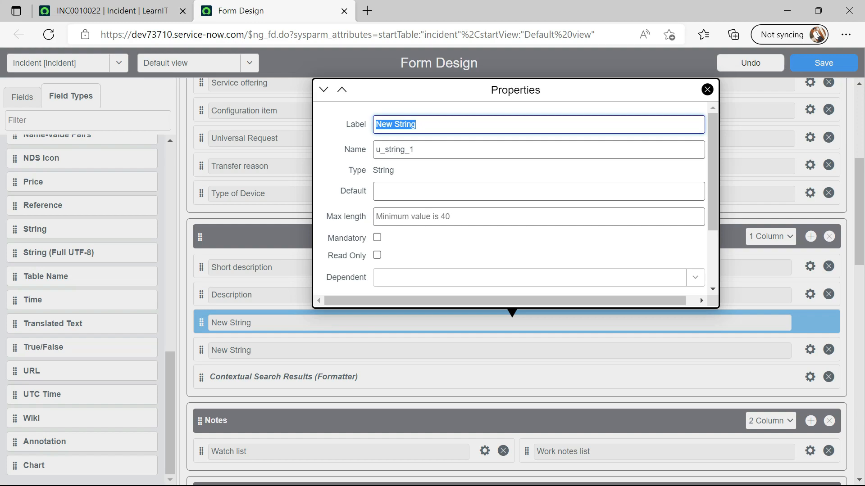
{"action": "type", "text": "JSOn"}
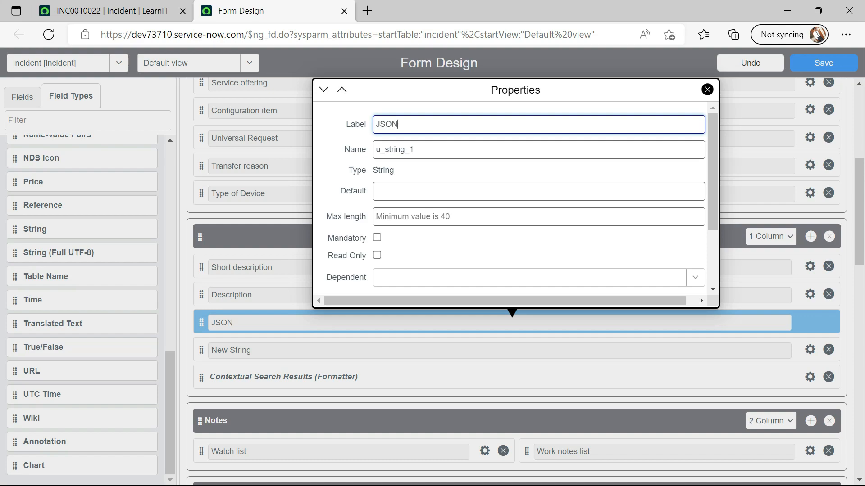
{"action": "type", "text": "Field"}
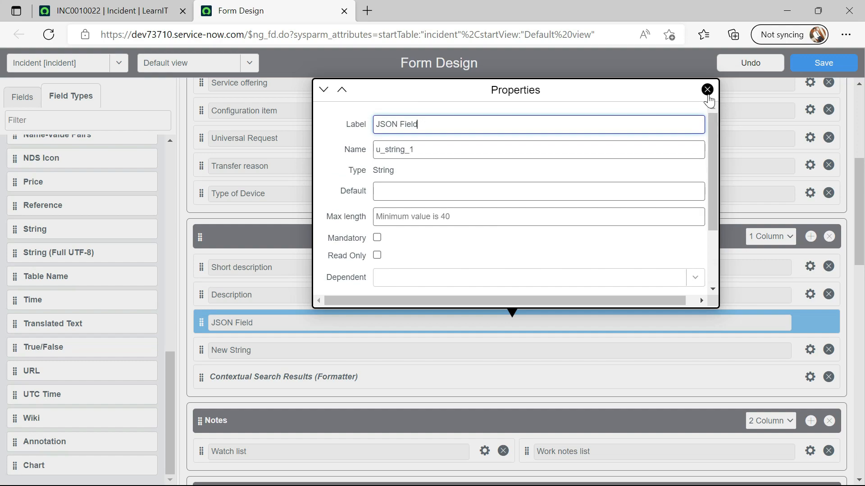
{"action": "left_click", "coordinate": [708, 89]}
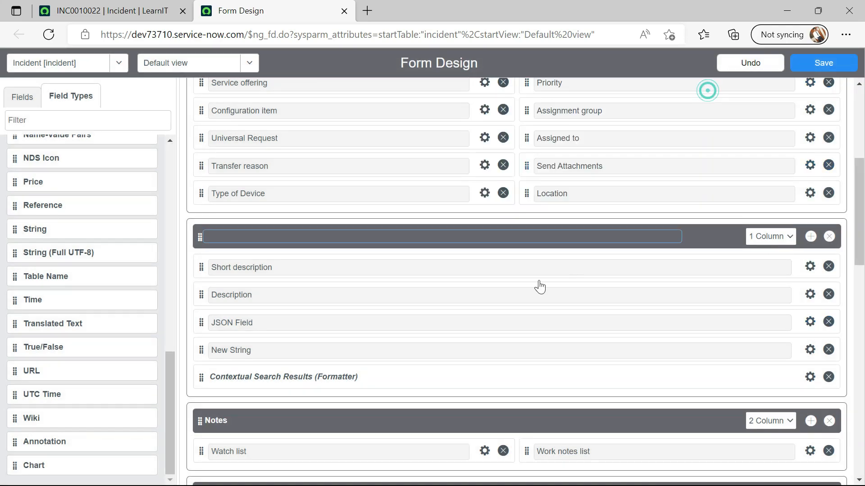
Label the second new String field 'Truncate Field'.
{"action": "left_click", "coordinate": [810, 350]}
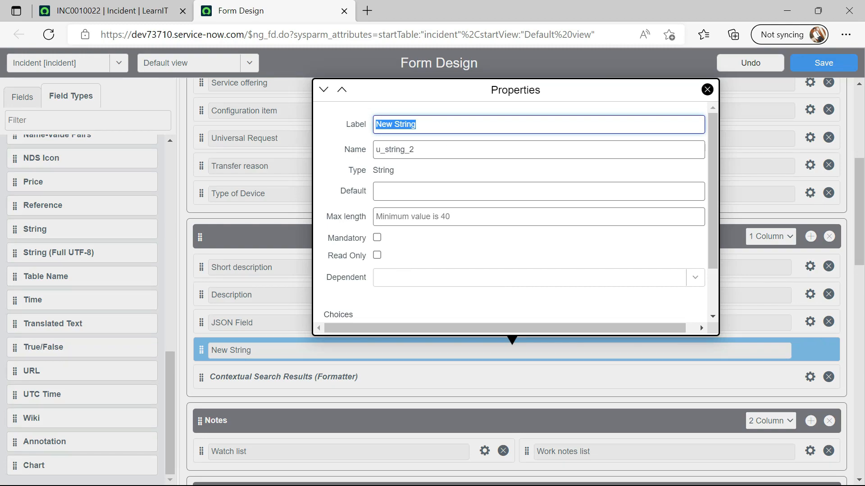
{"action": "type", "text": "Truncate Fi"}
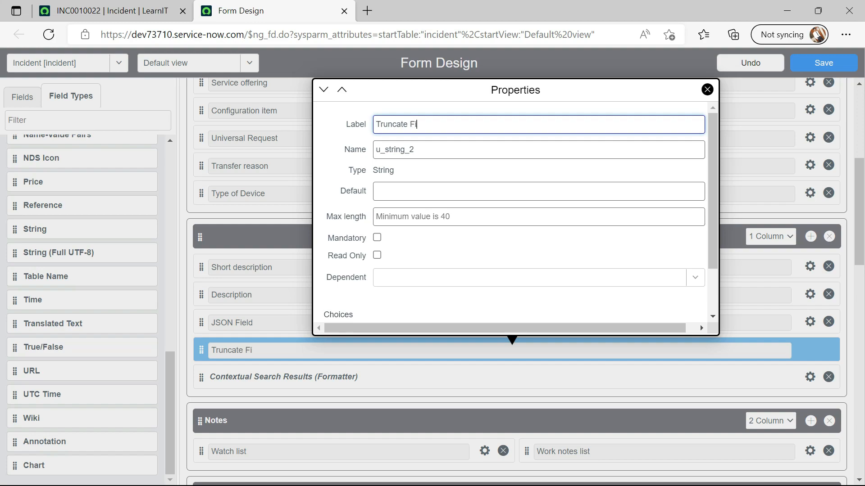
{"action": "type", "text": "eld"}
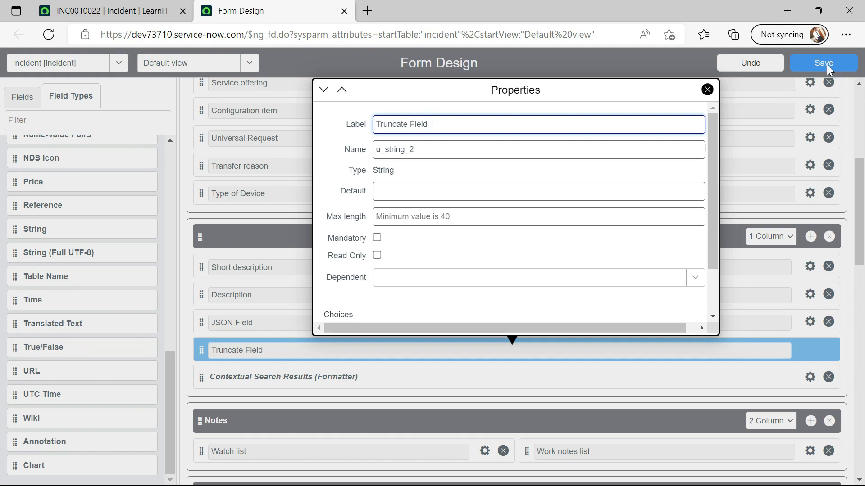
Save the incident form layout and switch back to the INC0010022 tab.
{"action": "left_click", "coordinate": [707, 90]}
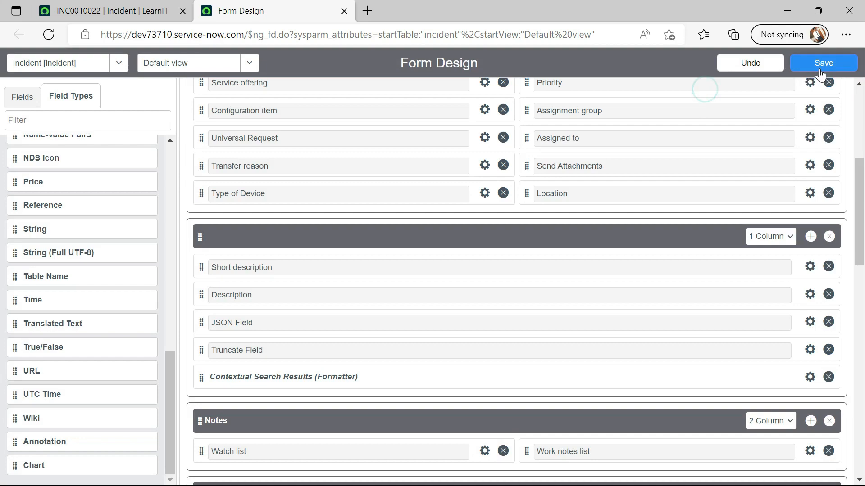
{"action": "left_click", "coordinate": [823, 63]}
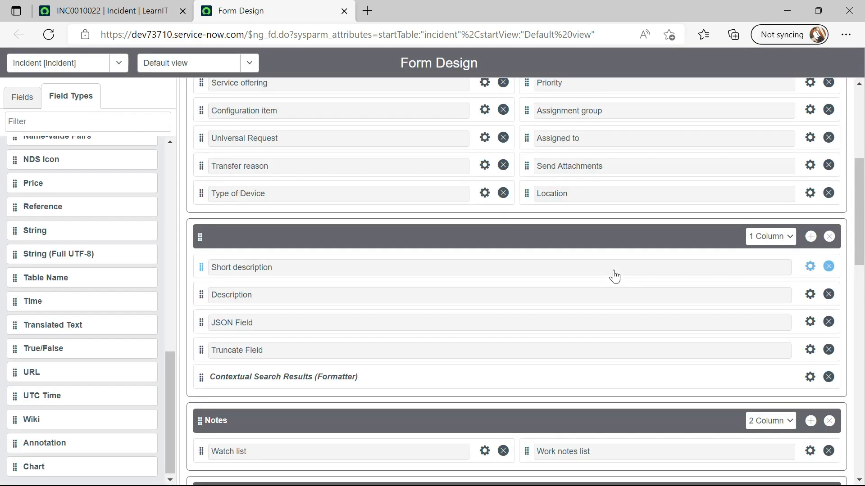
{"action": "left_click", "coordinate": [107, 11]}
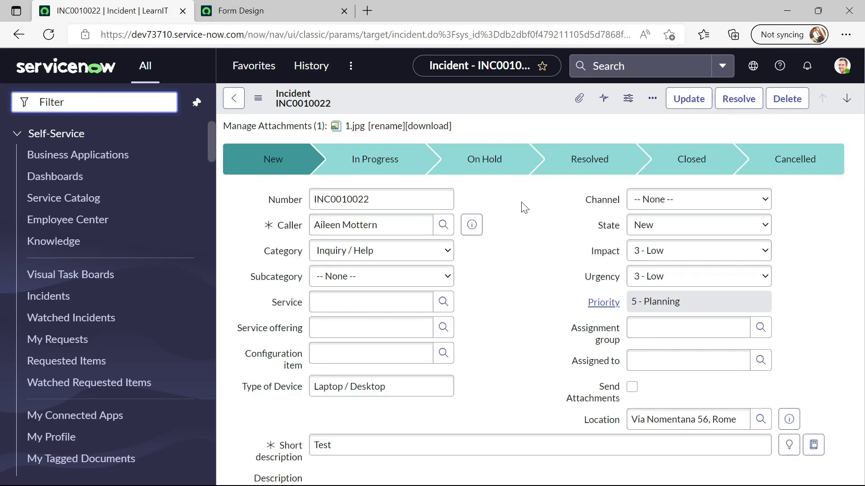
Set JSON Field's dictionary Max length to 4000 and update the entry.
{"action": "scroll", "scroll_direction": "down", "scroll_amount": 3}
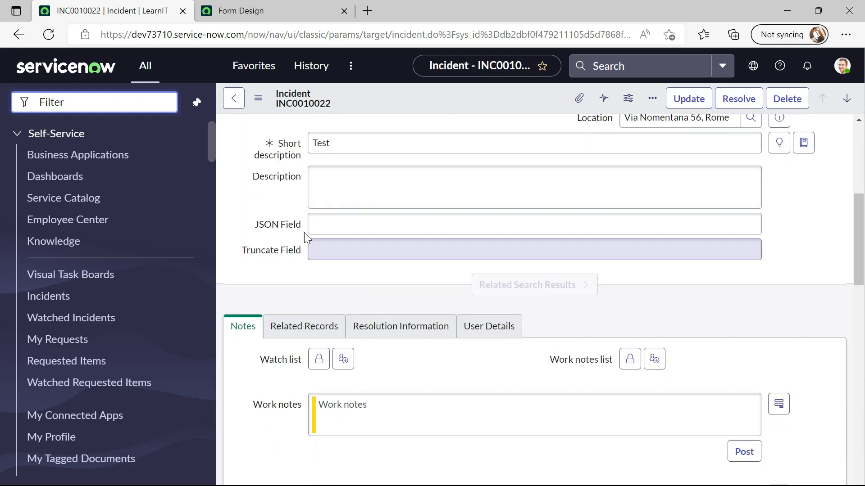
{"action": "scroll", "scroll_direction": "up", "scroll_amount": 3}
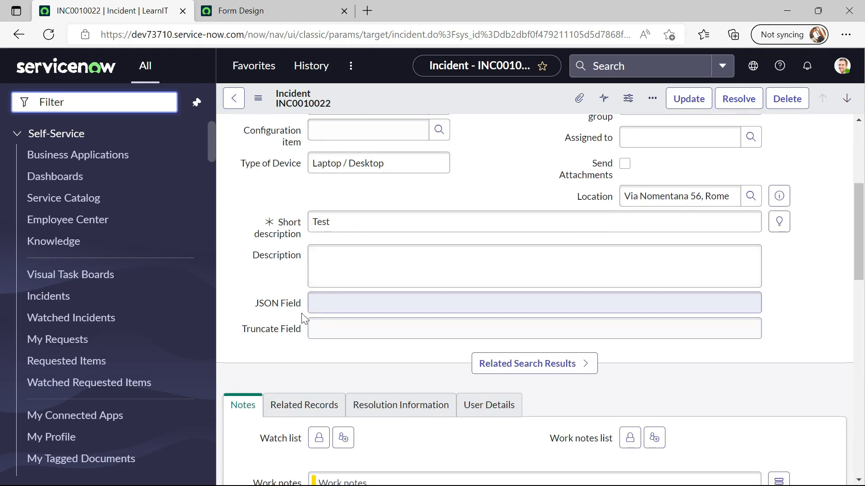
{"action": "left_click", "coordinate": [534, 302]}
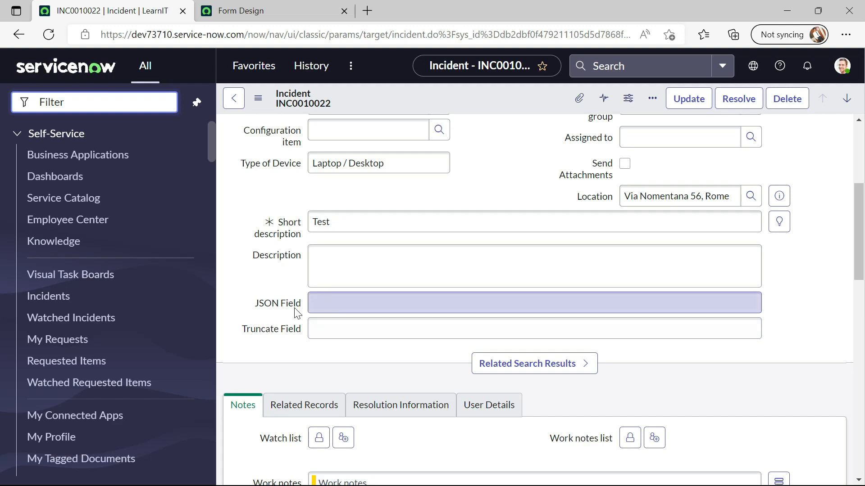
{"action": "right_click", "coordinate": [278, 303]}
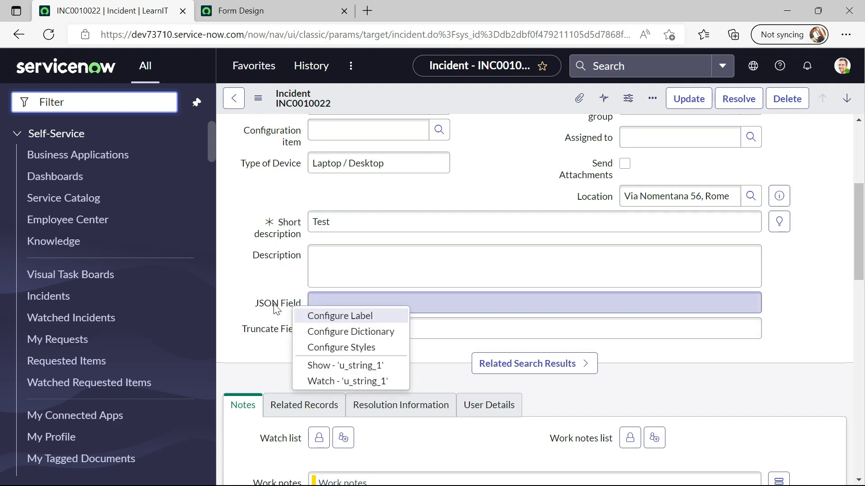
{"action": "mouse_move", "coordinate": [343, 331]}
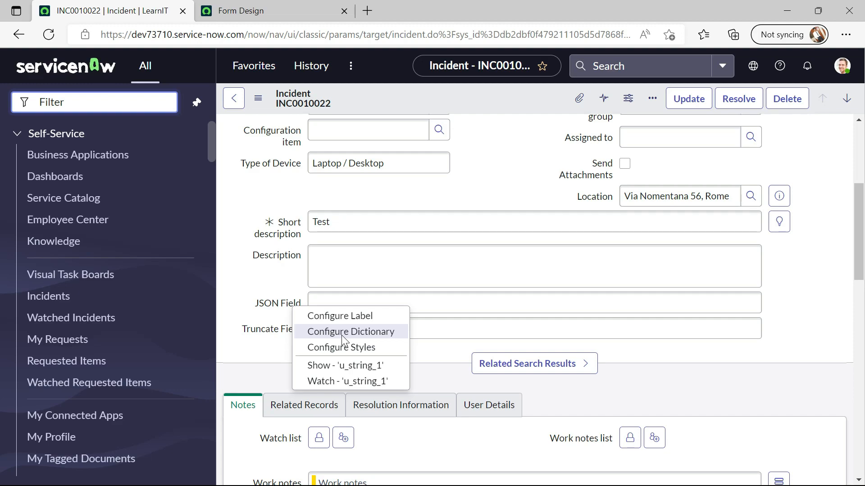
{"action": "left_click", "coordinate": [534, 329]}
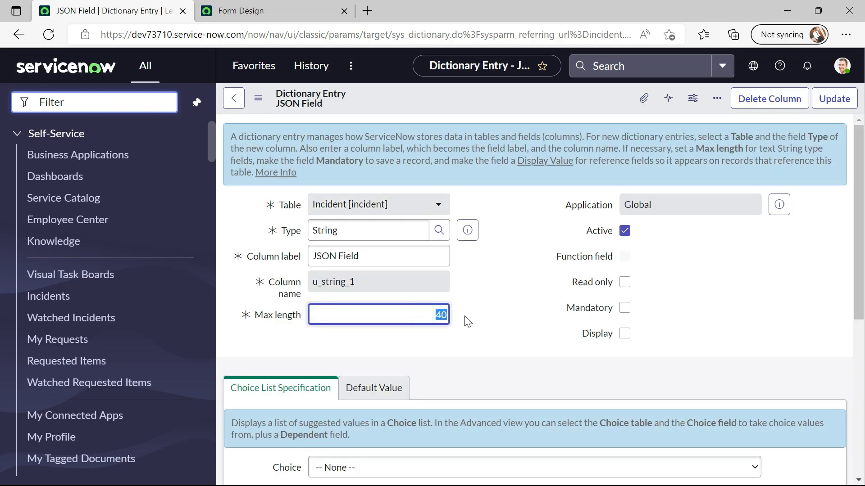
{"action": "type", "text": "1000"}
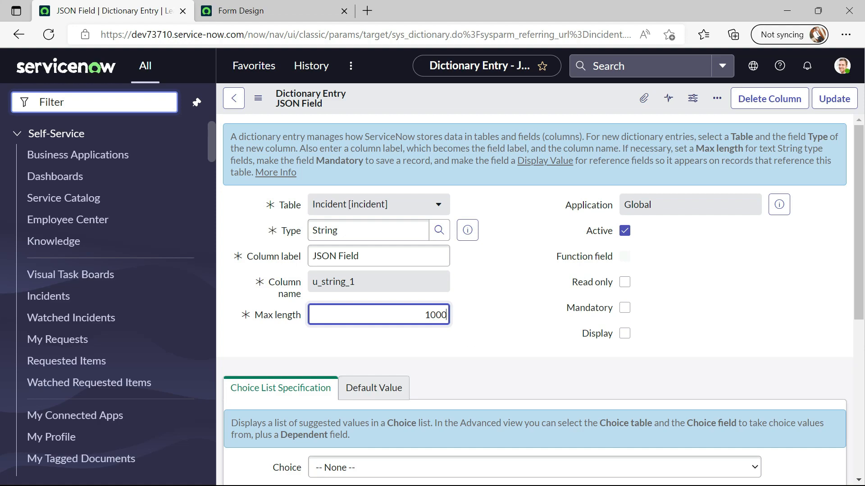
{"action": "key", "text": "Backspace"}
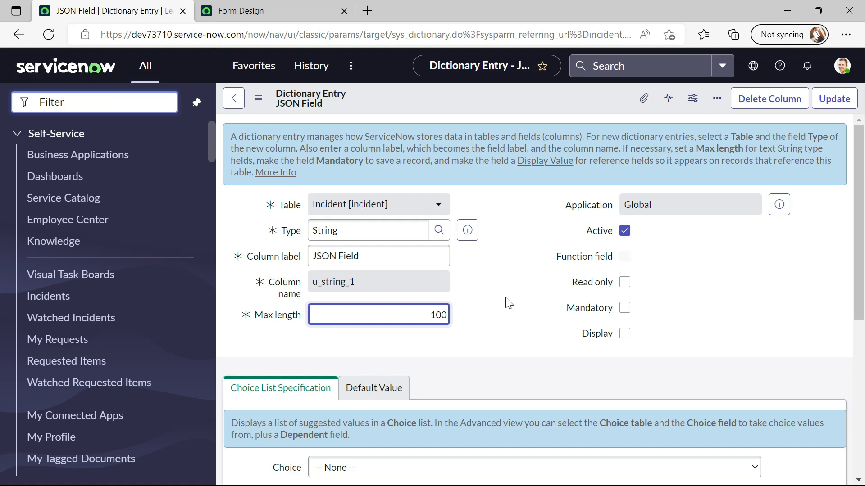
{"action": "type", "text": "4000"}
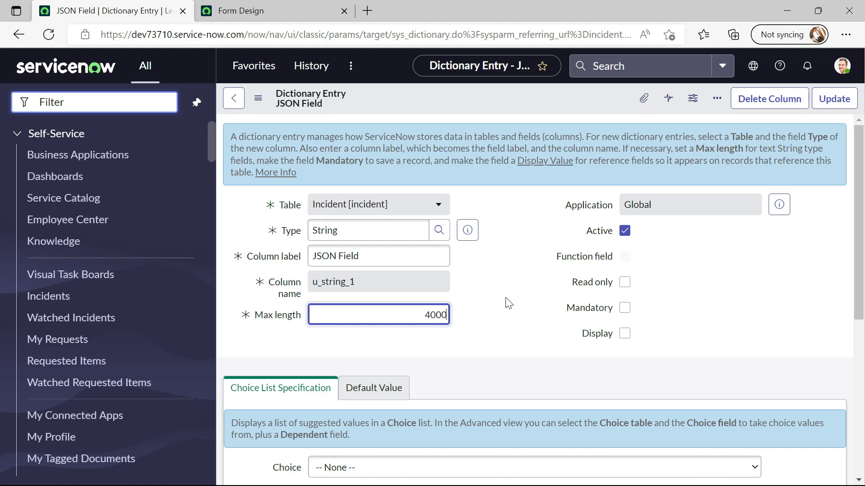
{"action": "left_click", "coordinate": [833, 98]}
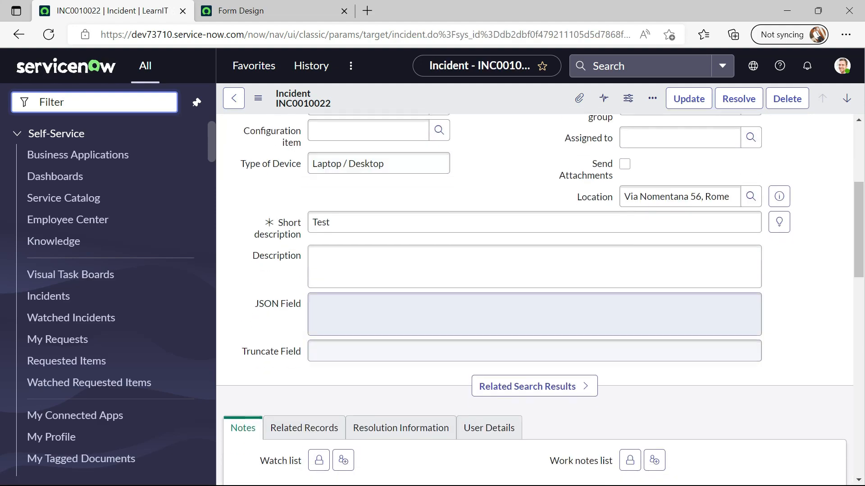
Open Truncate Field's dictionary entry from its label's context menu.
{"action": "left_click", "coordinate": [534, 351]}
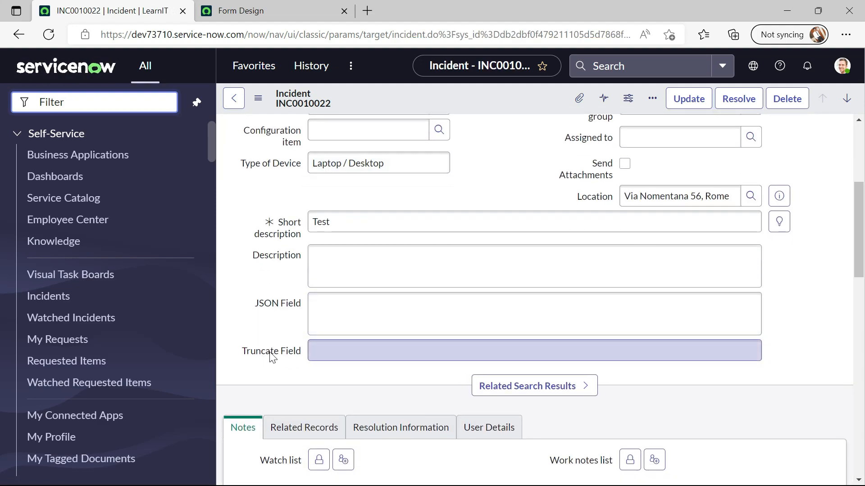
{"action": "right_click", "coordinate": [270, 351]}
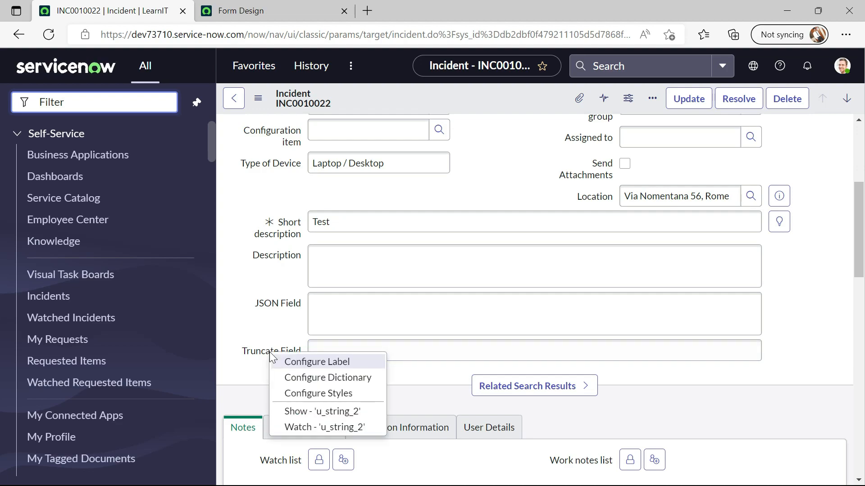
{"action": "left_click", "coordinate": [283, 289]}
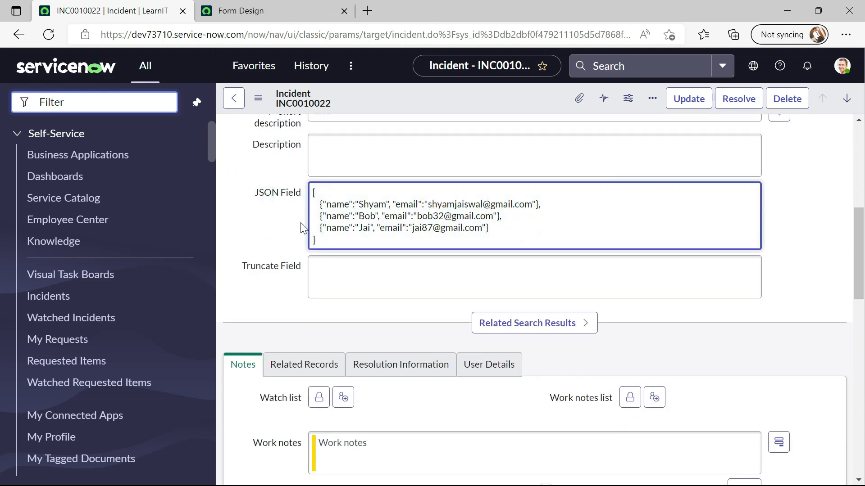
Save incident INC0010022 and bring up JSON Field's label context menu.
{"action": "left_click", "coordinate": [254, 217]}
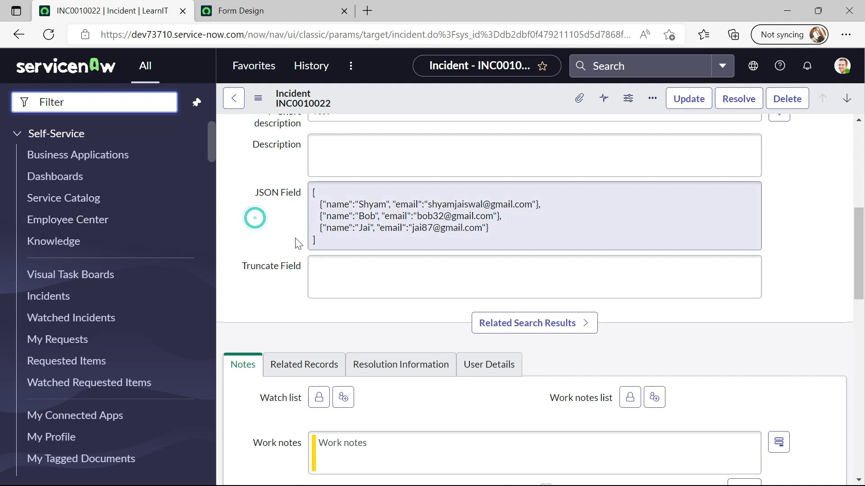
{"action": "scroll", "scroll_direction": "up", "scroll_amount": 3}
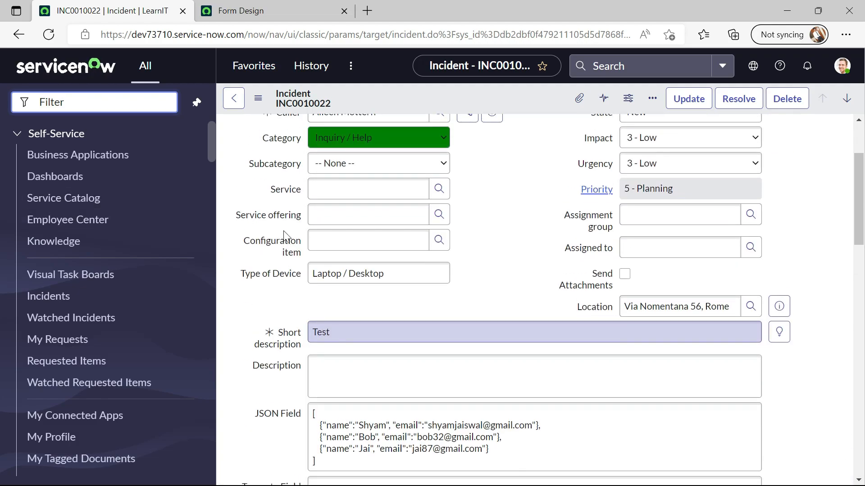
{"action": "scroll", "scroll_direction": "down", "scroll_amount": 3}
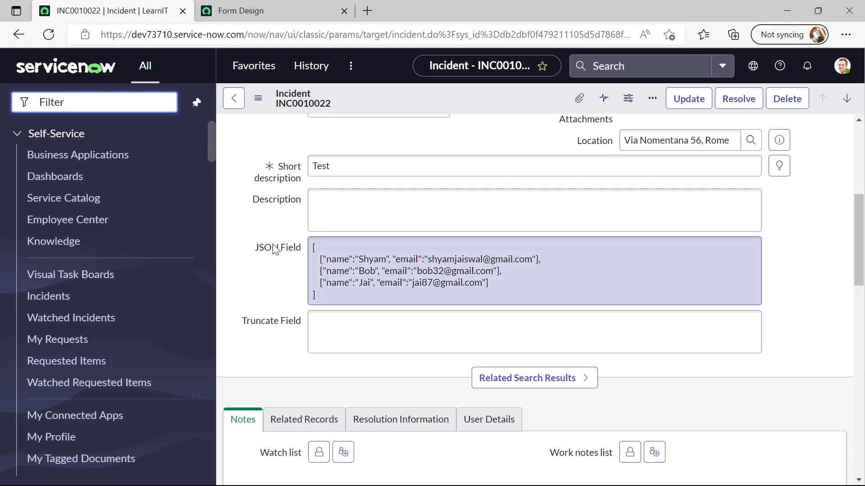
{"action": "right_click", "coordinate": [278, 248]}
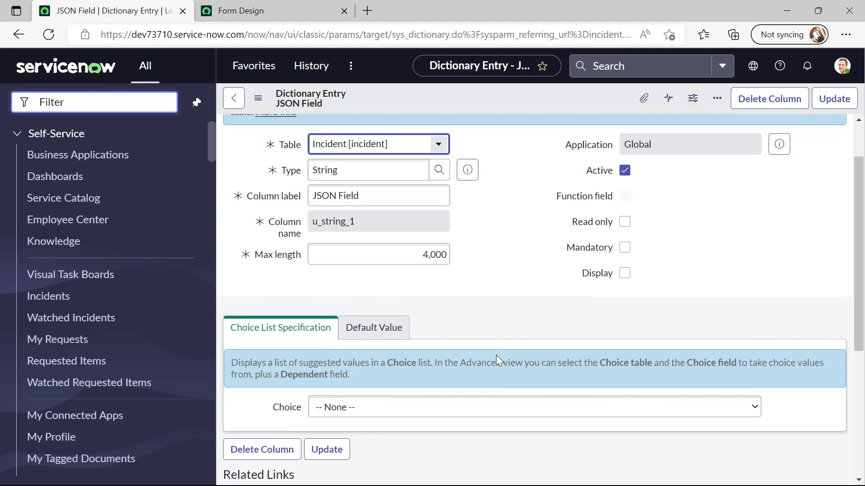
Create a JSON View attribute with value true from JSON Field's Attributes list.
{"action": "scroll", "scroll_direction": "down", "scroll_amount": 3}
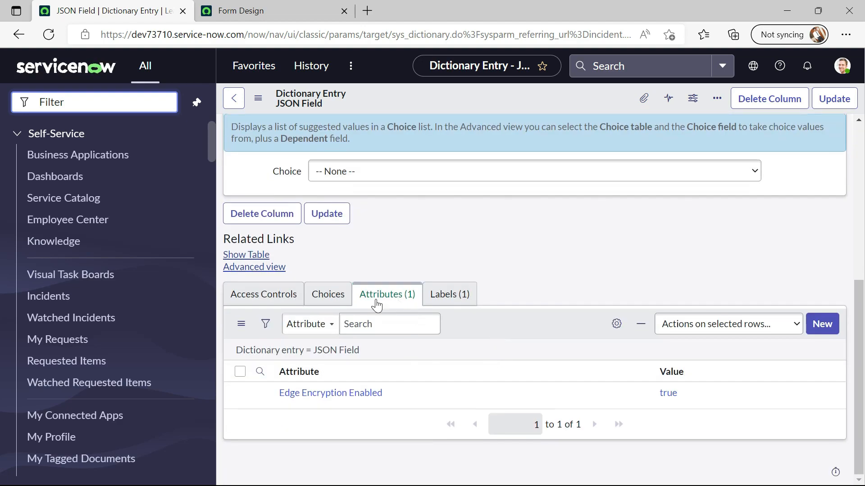
{"action": "left_click", "coordinate": [822, 324]}
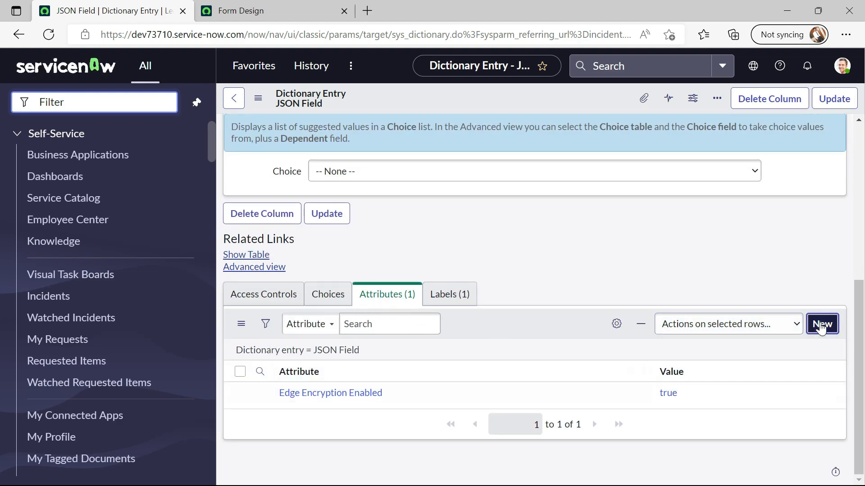
{"action": "left_click", "coordinate": [822, 324]}
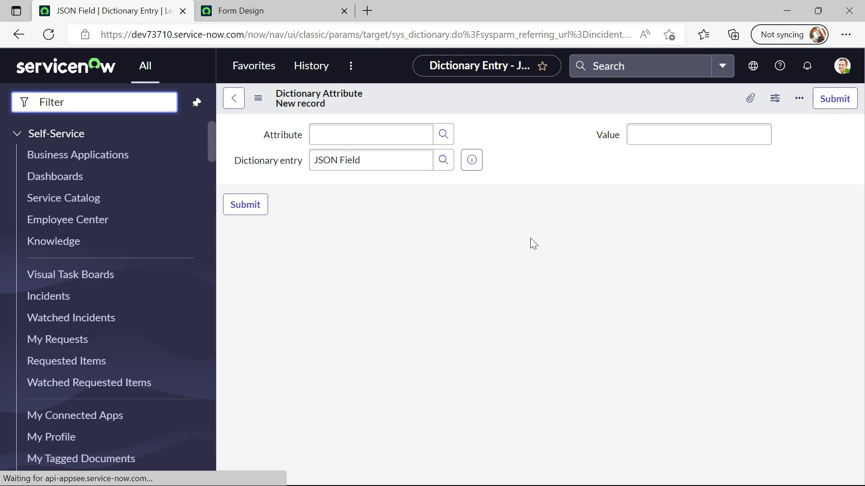
{"action": "left_click", "coordinate": [371, 135]}
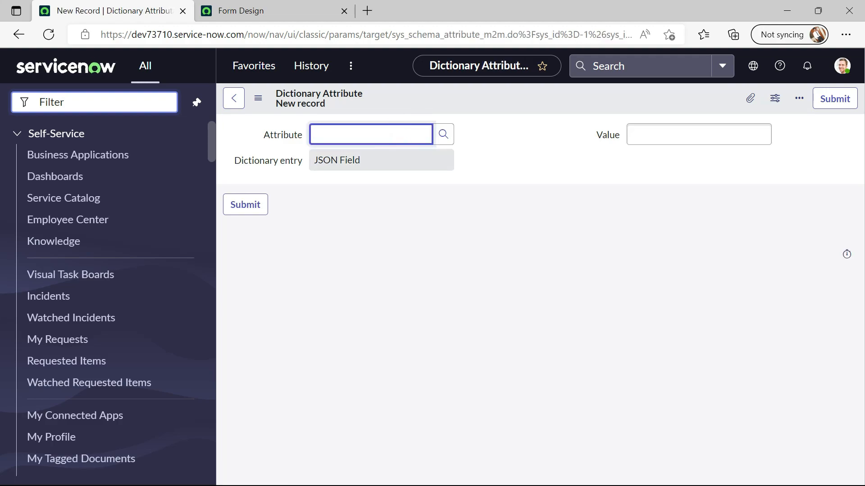
{"action": "type", "text": "json"}
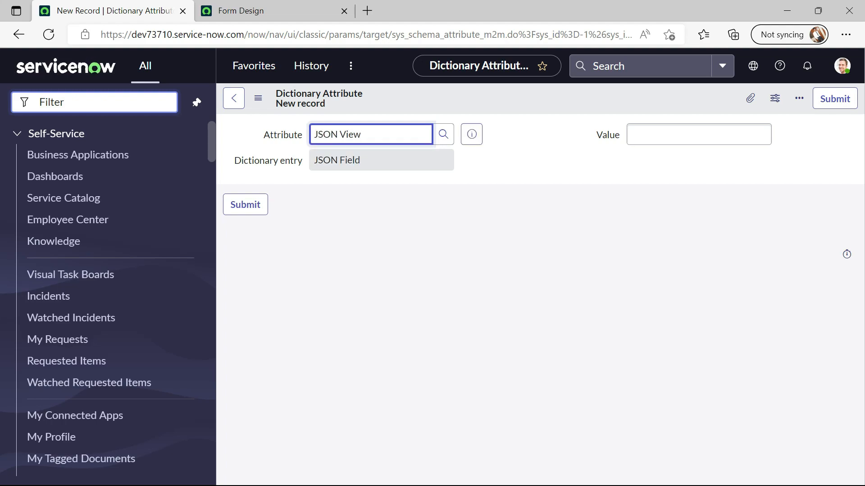
{"action": "left_click", "coordinate": [698, 134]}
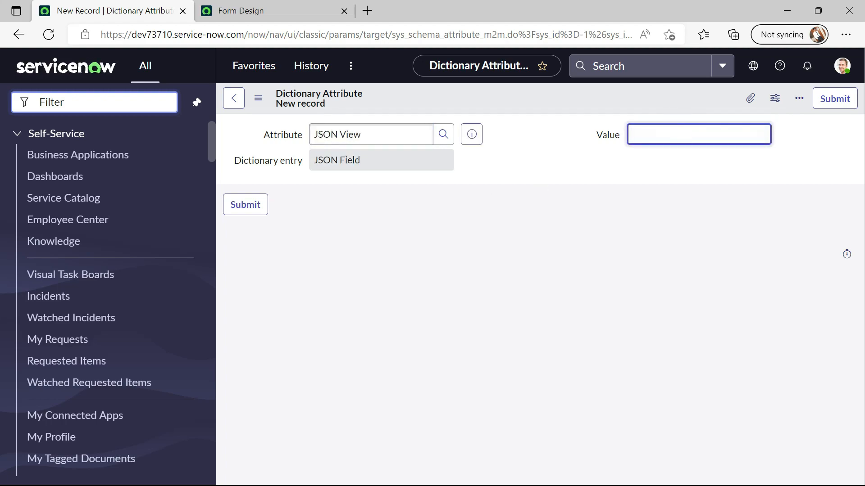
{"action": "type", "text": "true"}
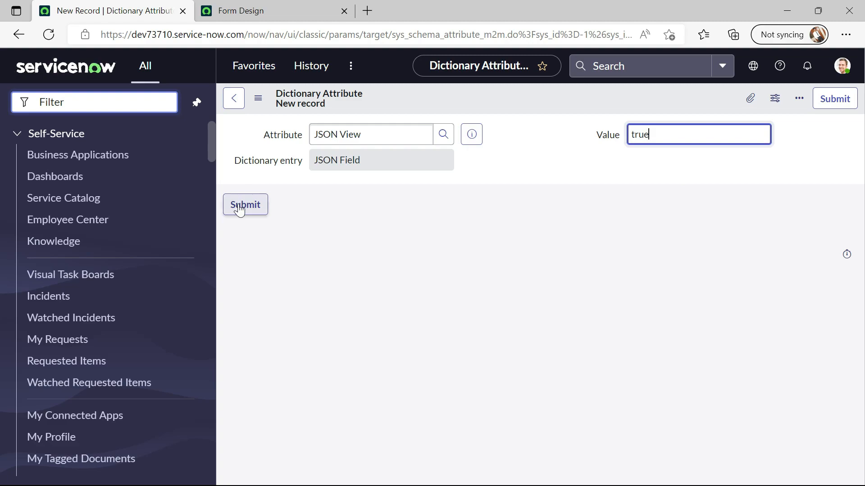
{"action": "left_click", "coordinate": [245, 204]}
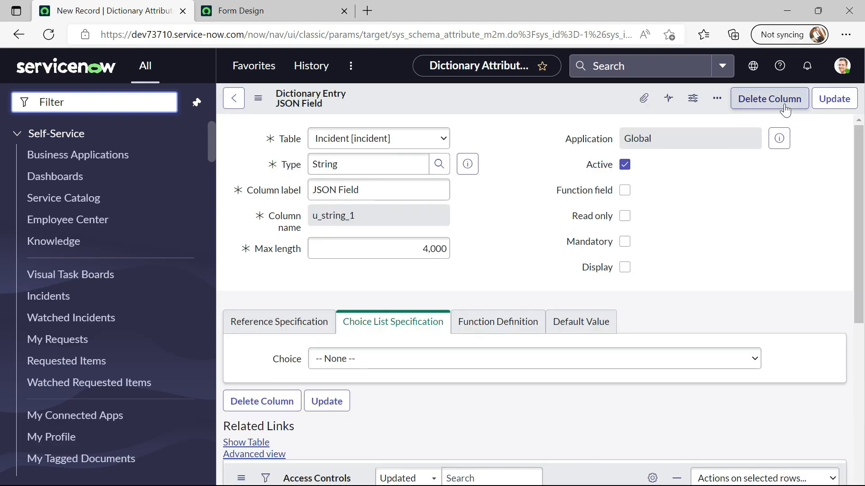
Go to incident INC0010022 and scroll down to the JSON Field.
{"action": "left_click", "coordinate": [833, 98]}
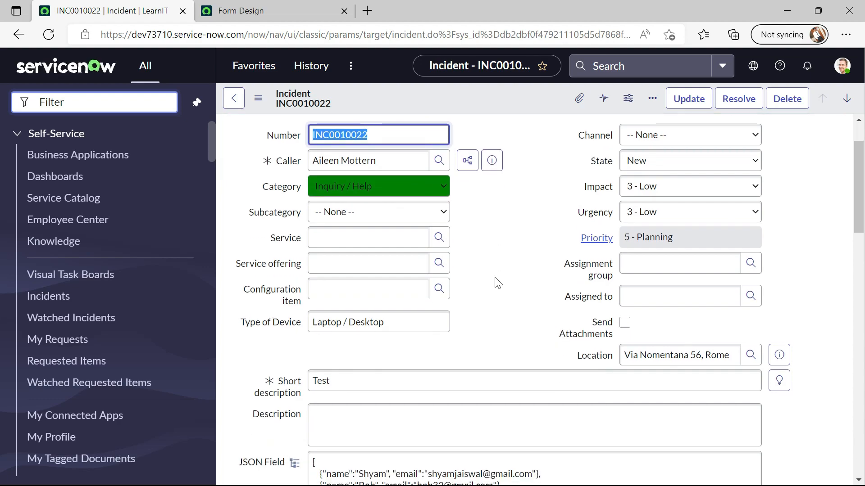
{"action": "scroll", "scroll_direction": "down", "scroll_amount": 3}
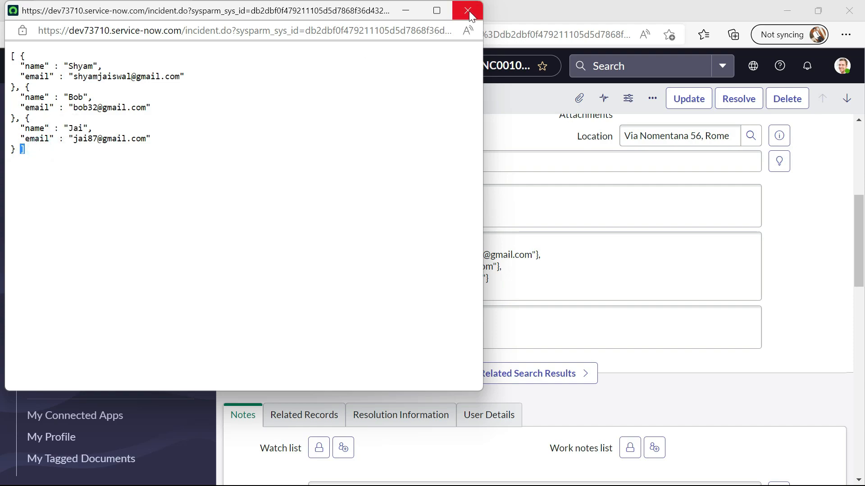
Close the formatted JSON pop-up window.
{"action": "left_click", "coordinate": [467, 10]}
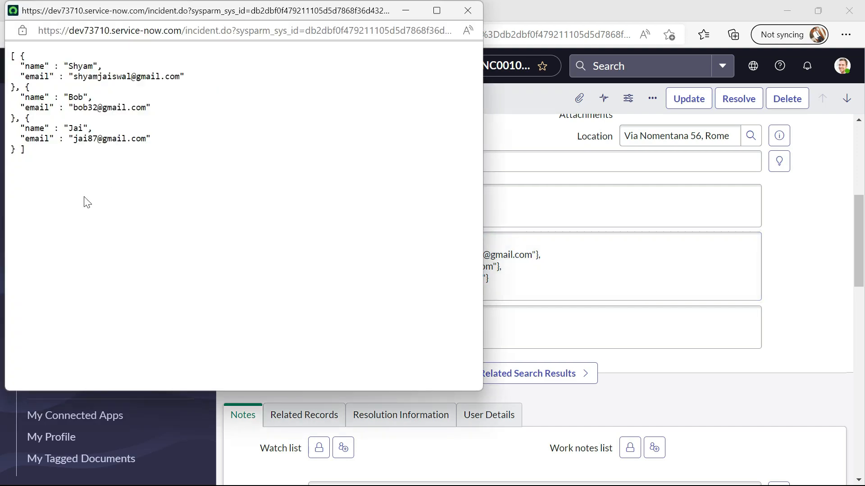
{"action": "mouse_move", "coordinate": [262, 140]}
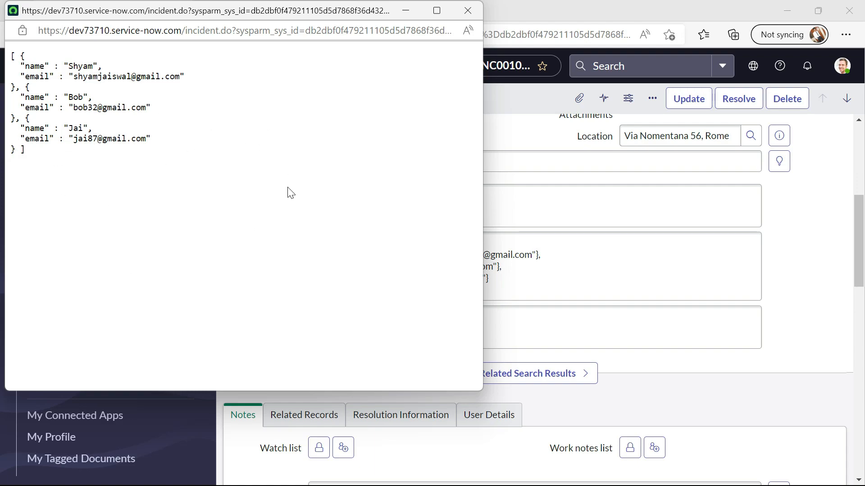
{"action": "mouse_move", "coordinate": [368, 47]}
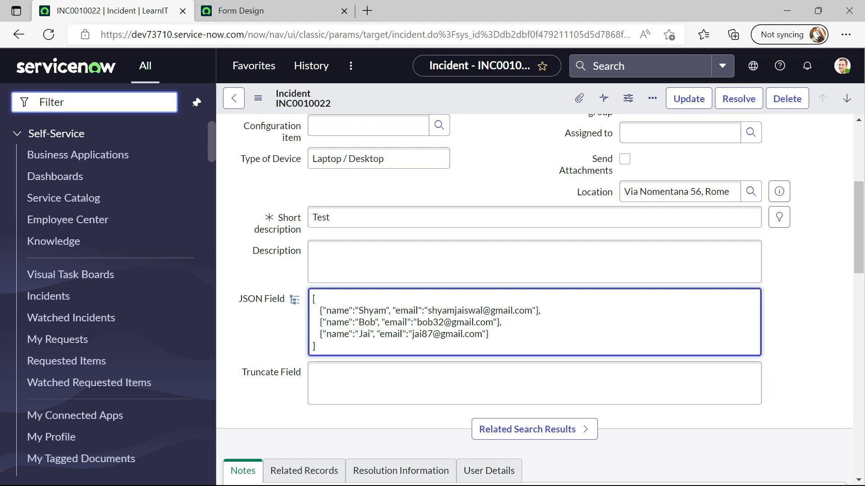
Enter 'My YouTube Channel has knowledge and demo sessions for ServiceNow platform.' in Truncate Field.
{"action": "left_click", "coordinate": [534, 384]}
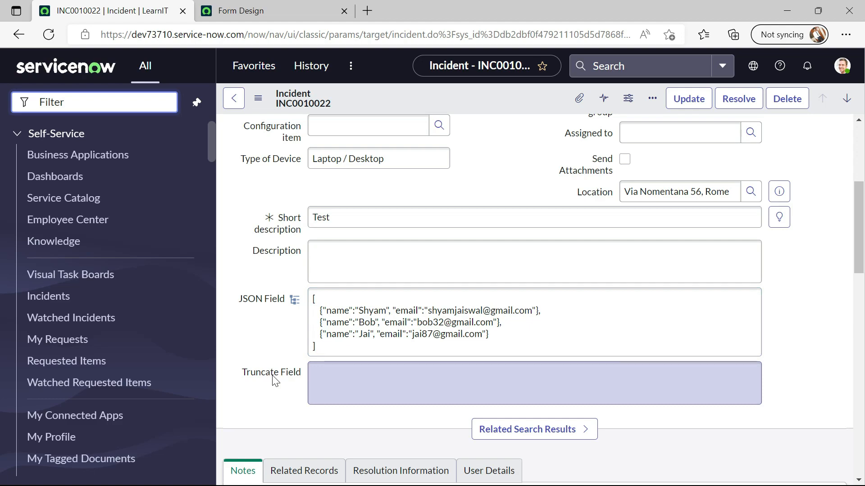
{"action": "scroll", "scroll_direction": "down", "scroll_amount": 3}
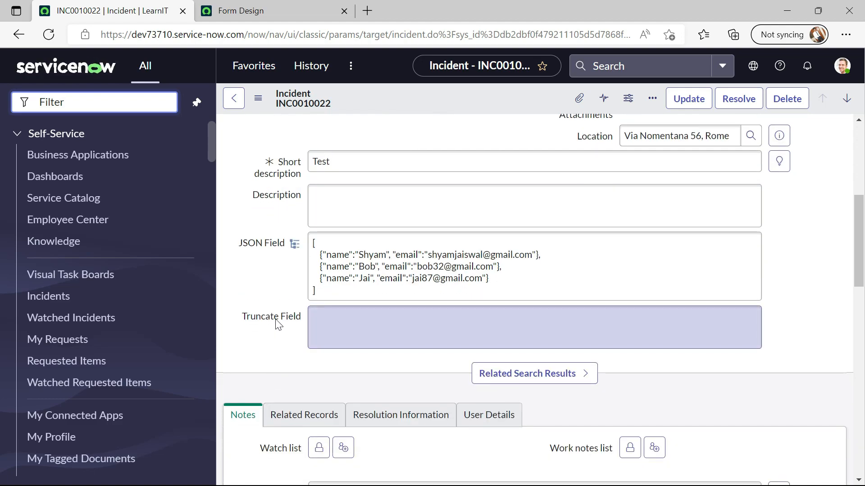
{"action": "left_click", "coordinate": [366, 327]}
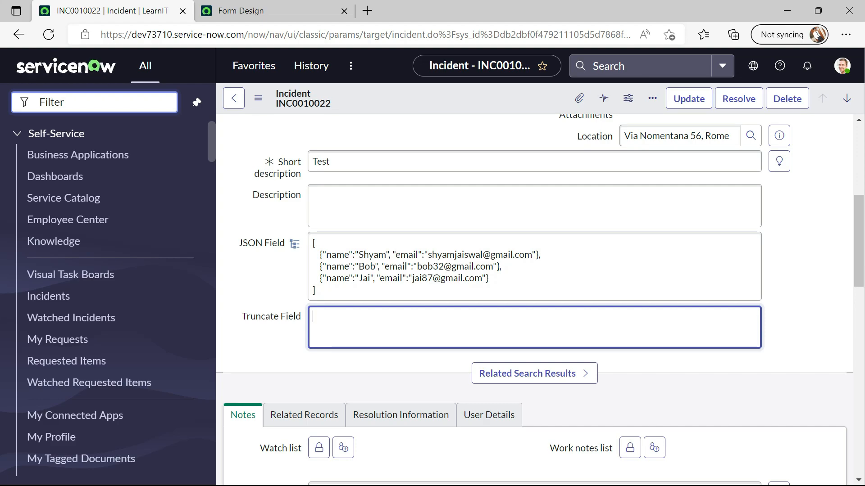
{"action": "type", "text": "My"}
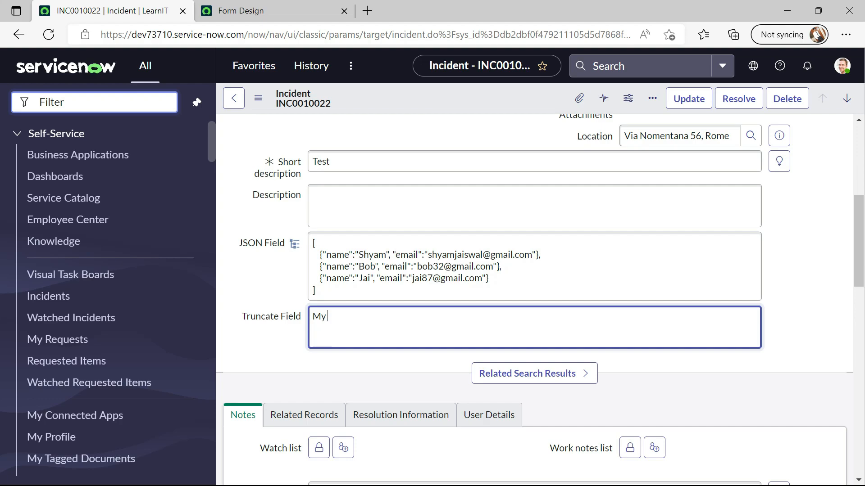
{"action": "type", "text": "Na"}
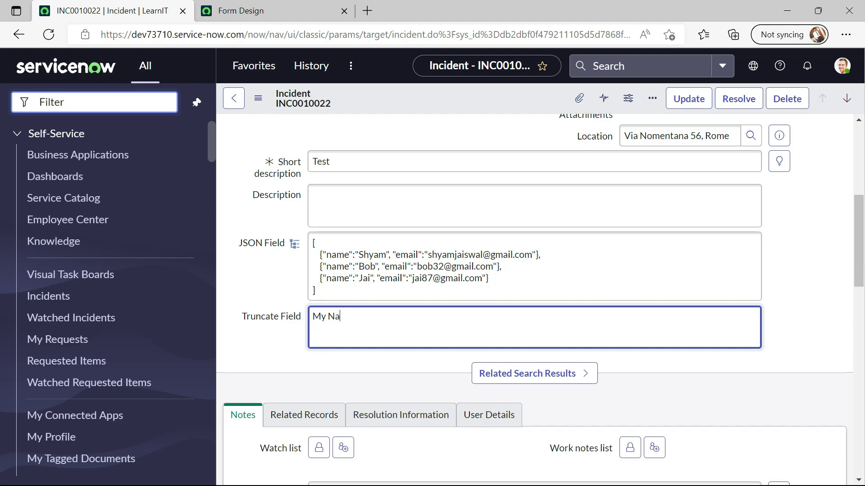
{"action": "key", "text": "Backspace"}
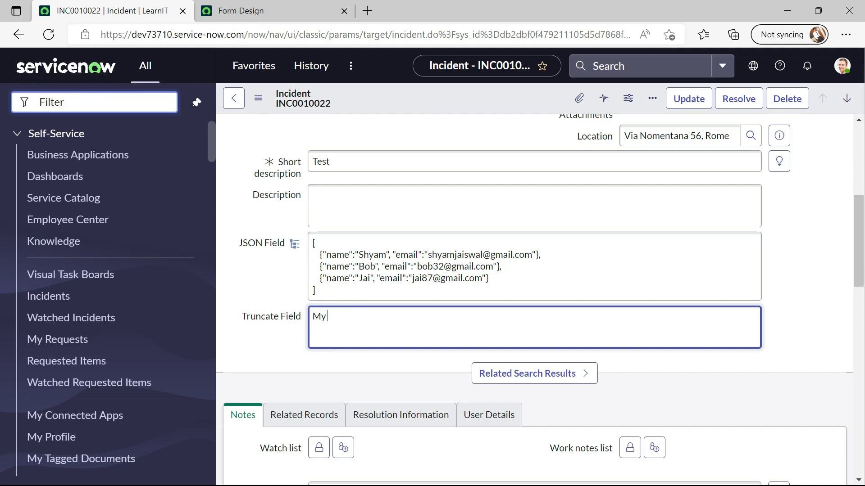
{"action": "type", "text": "Youtube C"}
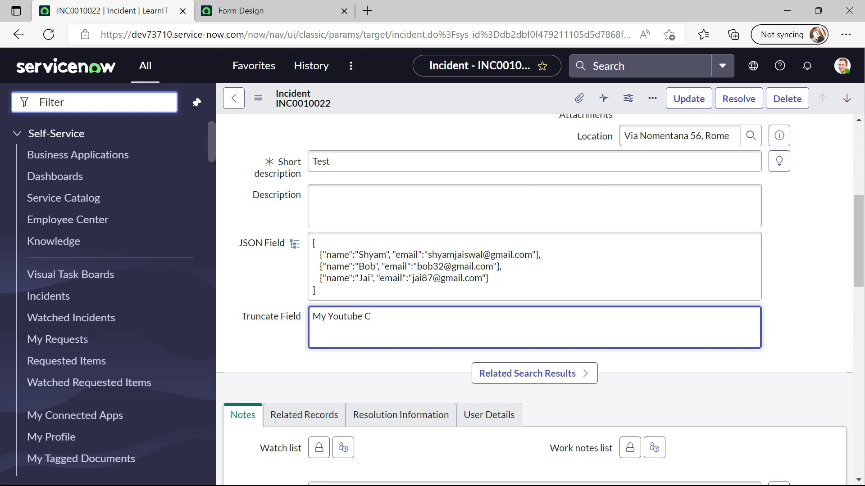
{"action": "type", "text": "hannel"}
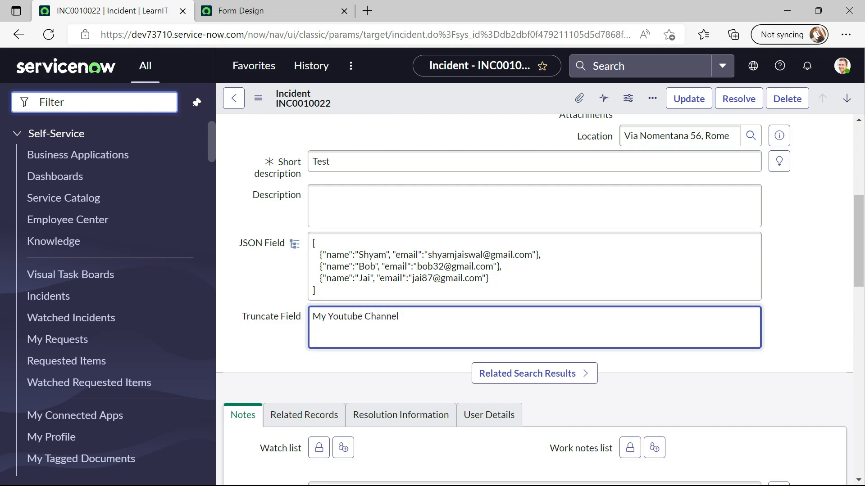
{"action": "type", "text": "has"}
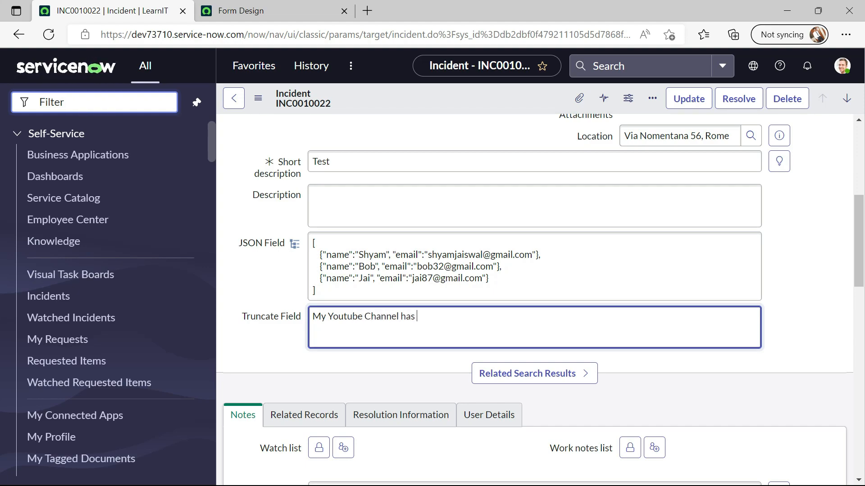
{"action": "type", "text": "knowle"}
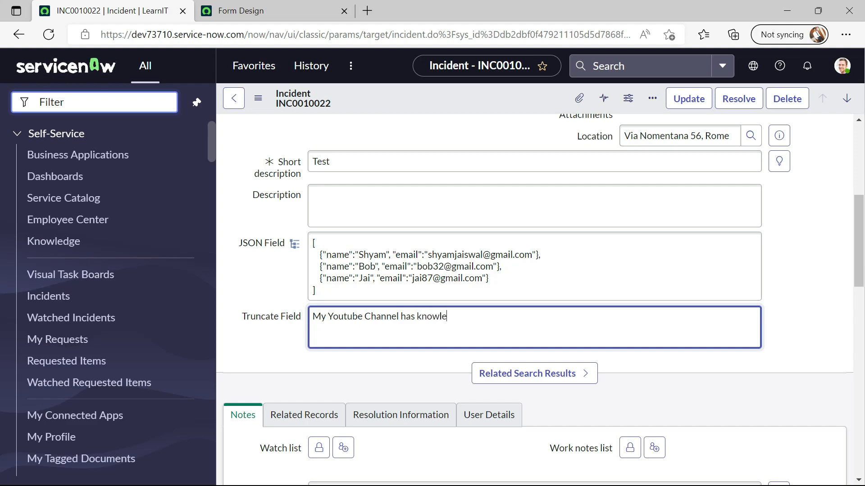
{"action": "type", "text": "dge"}
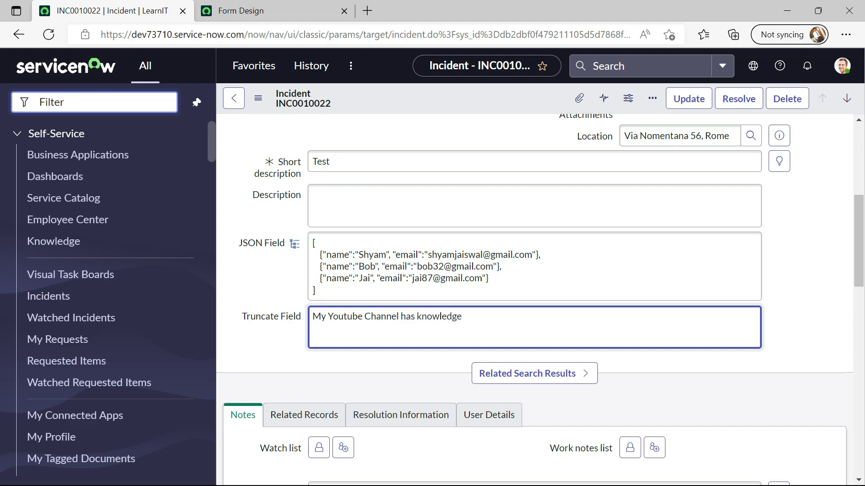
{"action": "type", "text": "and"}
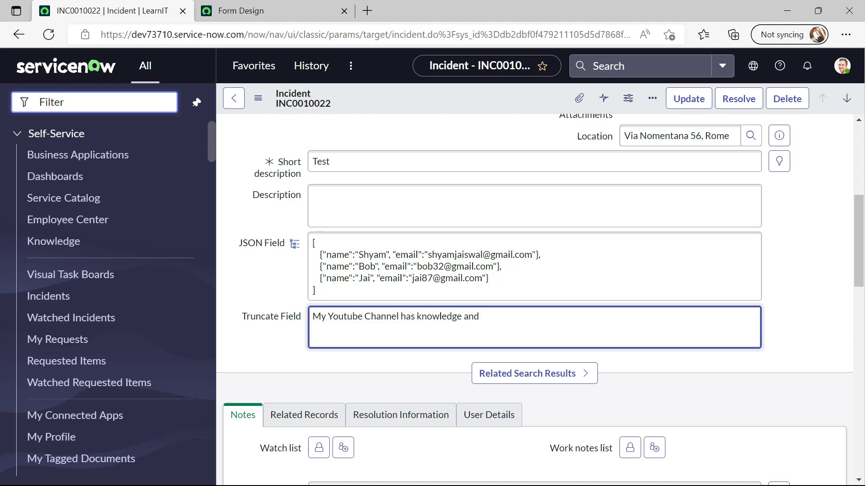
{"action": "type", "text": "demo sess"}
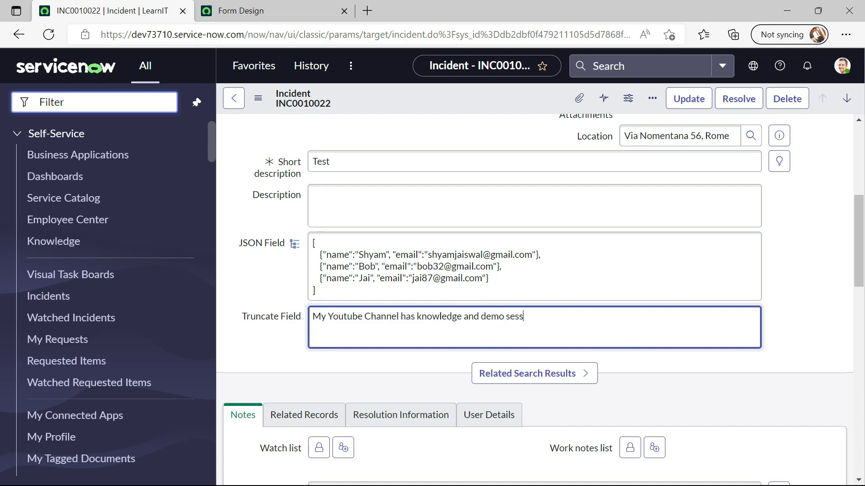
{"action": "type", "text": "ions for"}
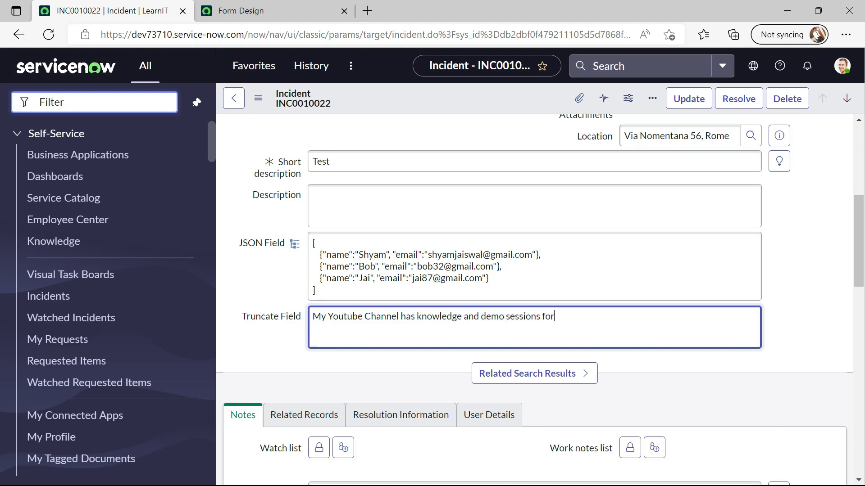
{"action": "type", "text": "servicenow pla"}
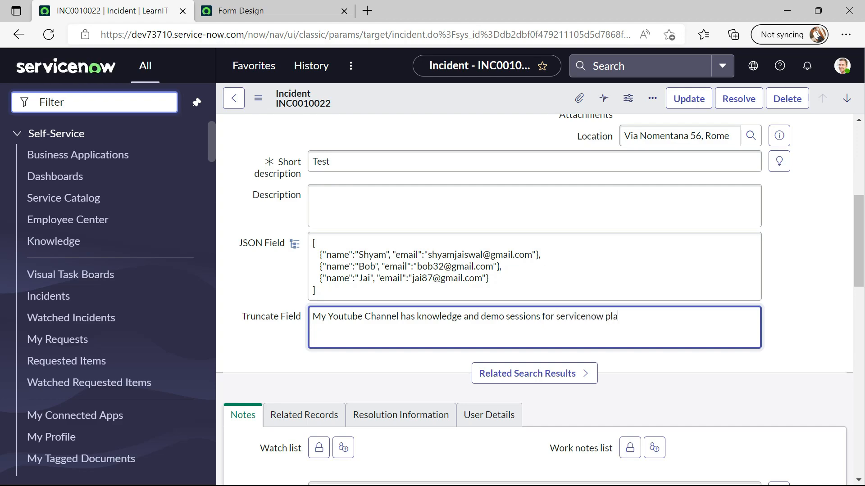
{"action": "type", "text": "tform."}
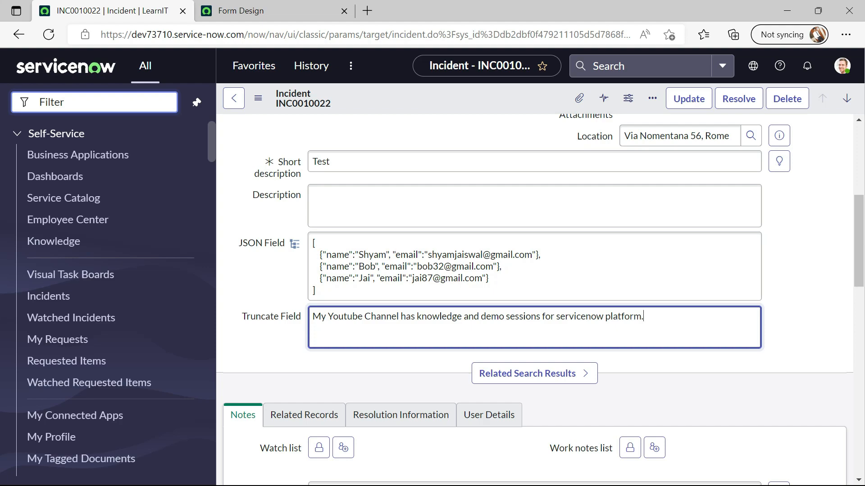
Complete the Truncate Field text with 'Please like Share & Subscribe to my Channel.'.
{"action": "type", "text": "Please L"}
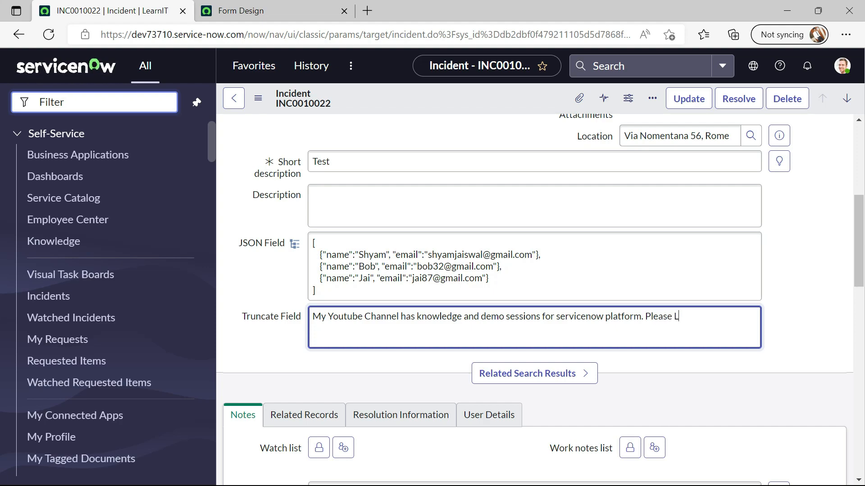
{"action": "type", "text": "ike Share"}
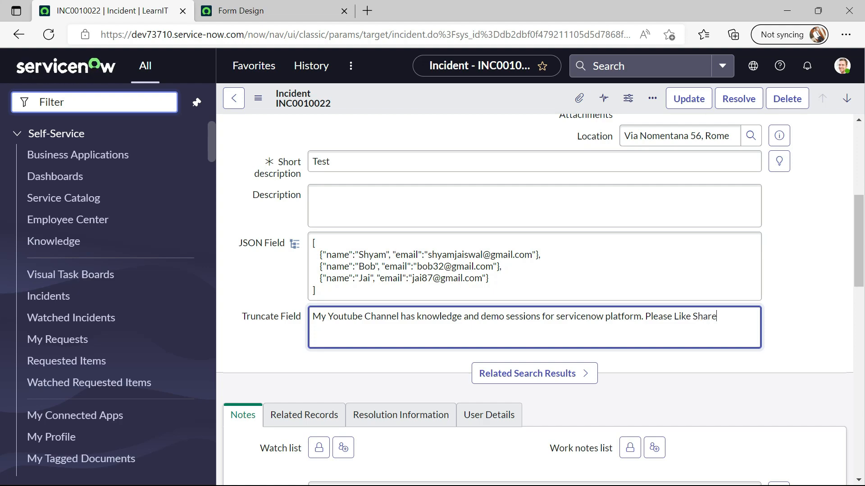
{"action": "type", "text": "& Su"}
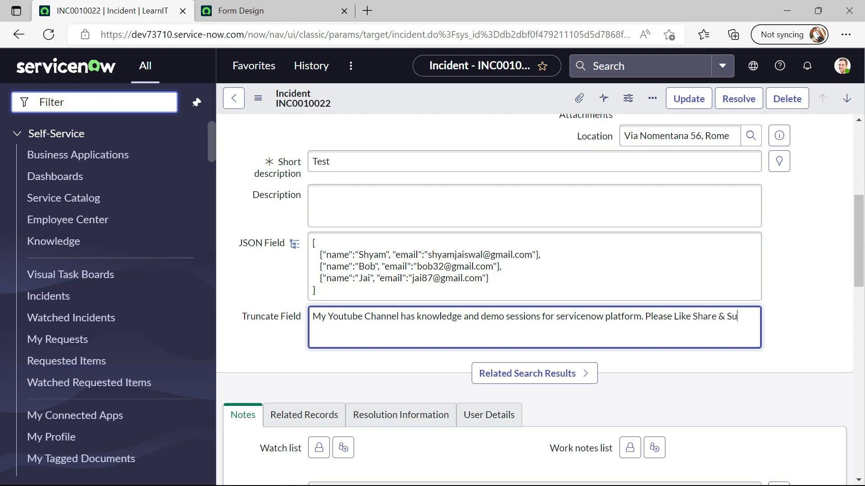
{"action": "type", "text": "bscribe"}
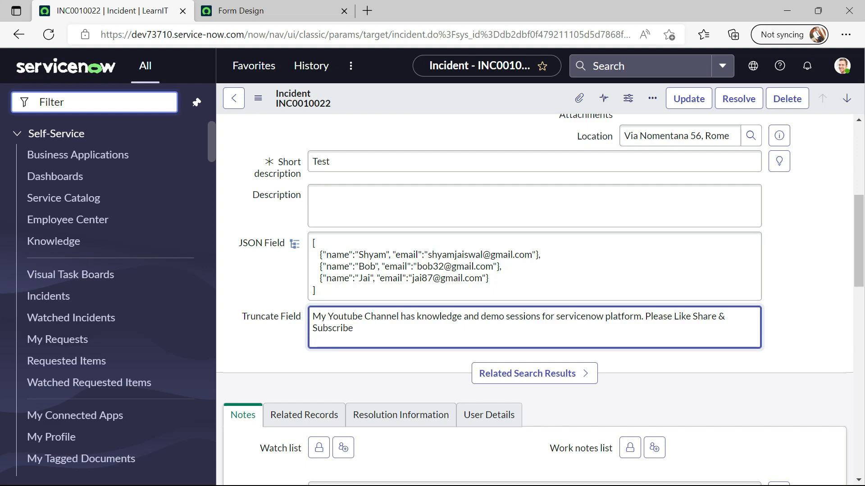
{"action": "type", "text": "to my Cha"}
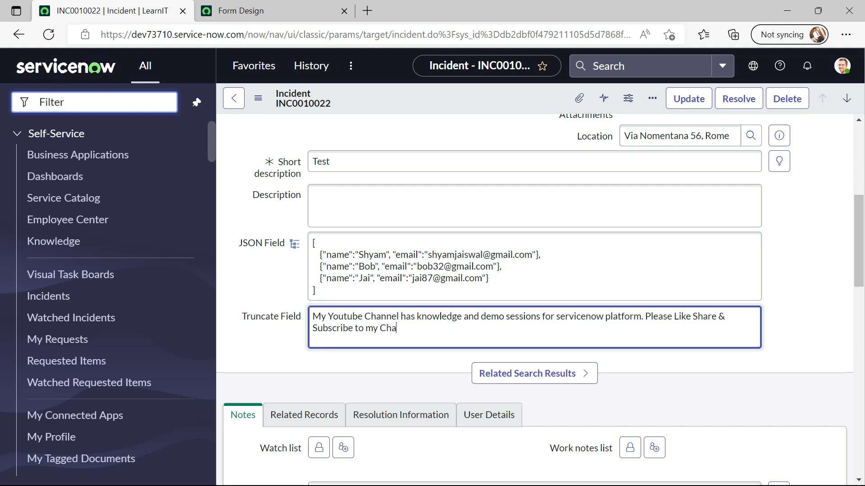
{"action": "type", "text": "nnel."}
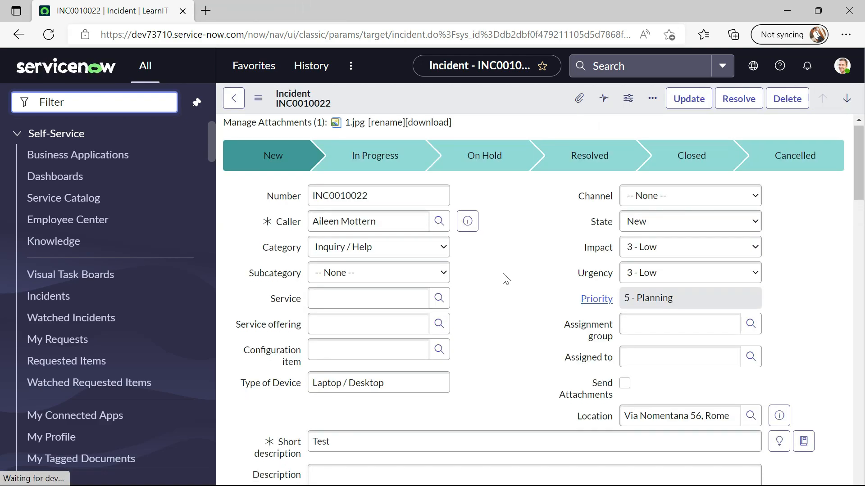
Filter the navigator for 'incident' and open the Incidents list in a new tab.
{"action": "scroll", "scroll_direction": "down", "scroll_amount": 3}
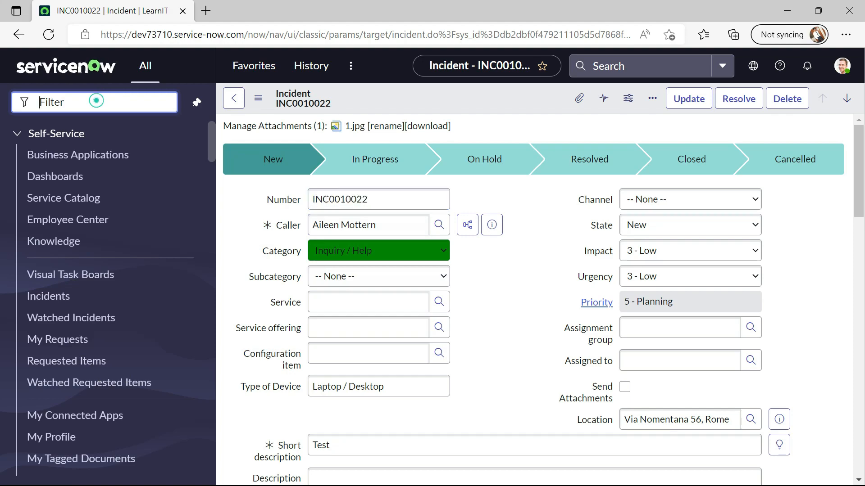
{"action": "type", "text": "incident"}
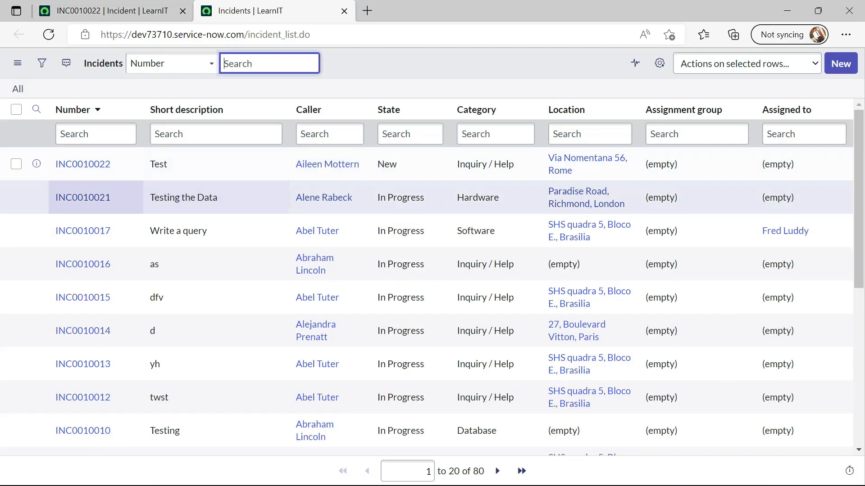
{"action": "mouse_move", "coordinate": [83, 164]}
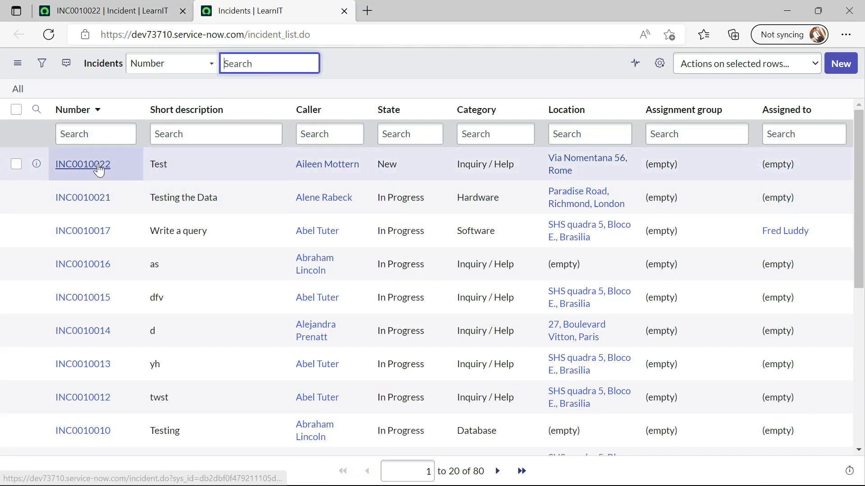
{"action": "left_click", "coordinate": [96, 133]}
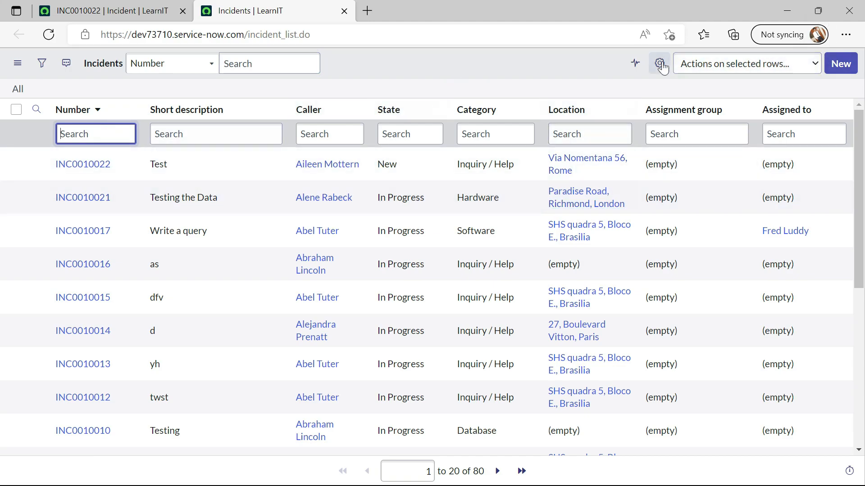
Add Truncate Field as a selected column below Category in the Incidents list layout.
{"action": "left_click", "coordinate": [659, 63]}
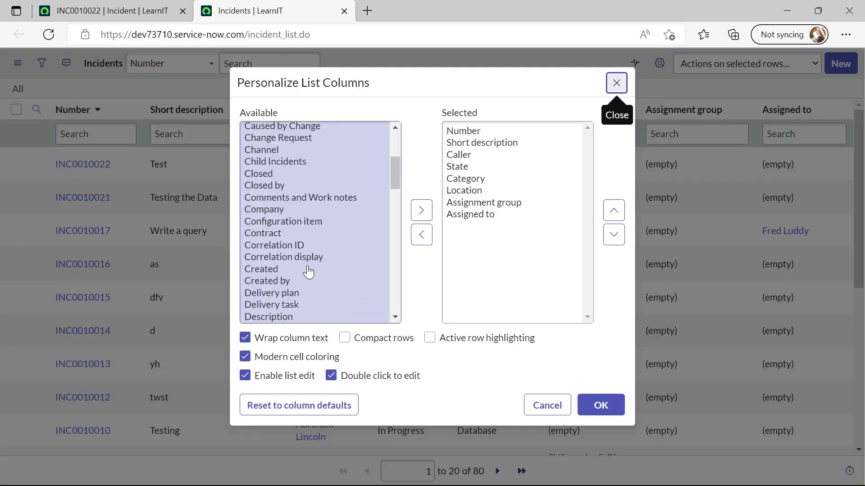
{"action": "scroll", "scroll_direction": "down", "scroll_amount": 3}
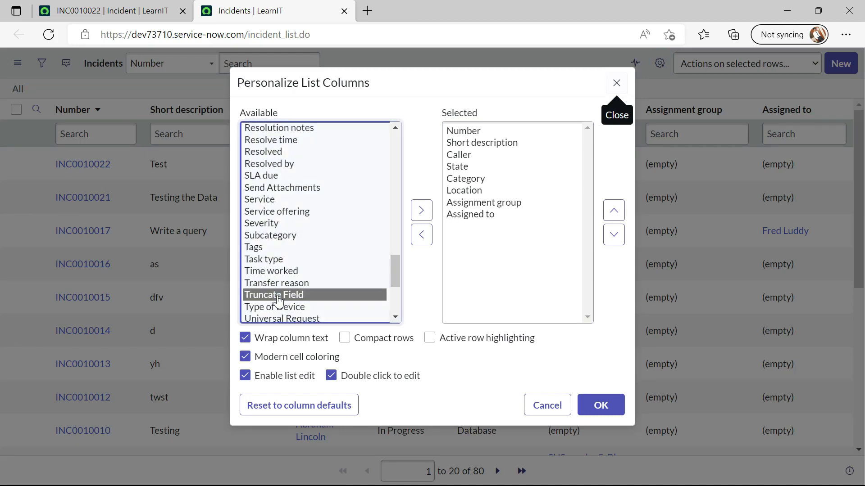
{"action": "left_click", "coordinate": [614, 213]}
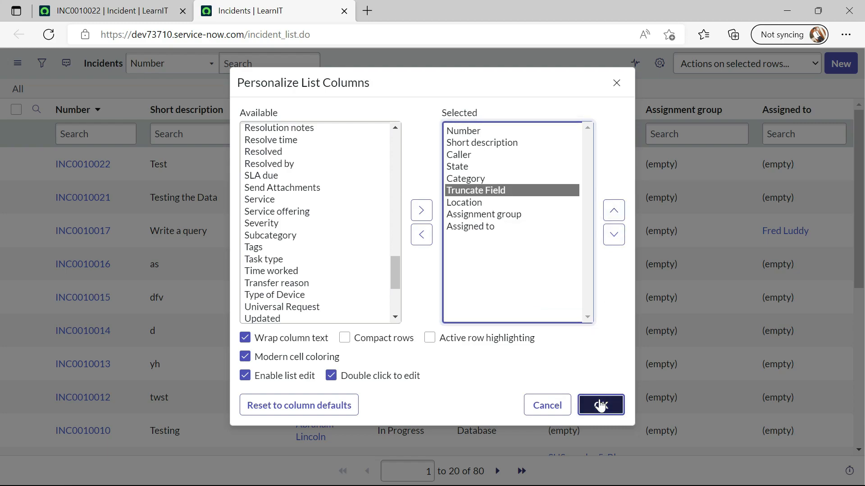
{"action": "left_click", "coordinate": [600, 405]}
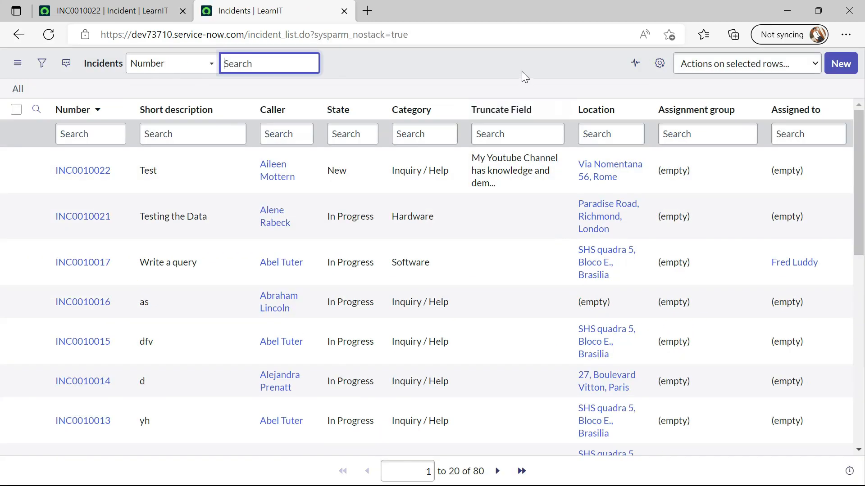
{"action": "mouse_move", "coordinate": [514, 184]}
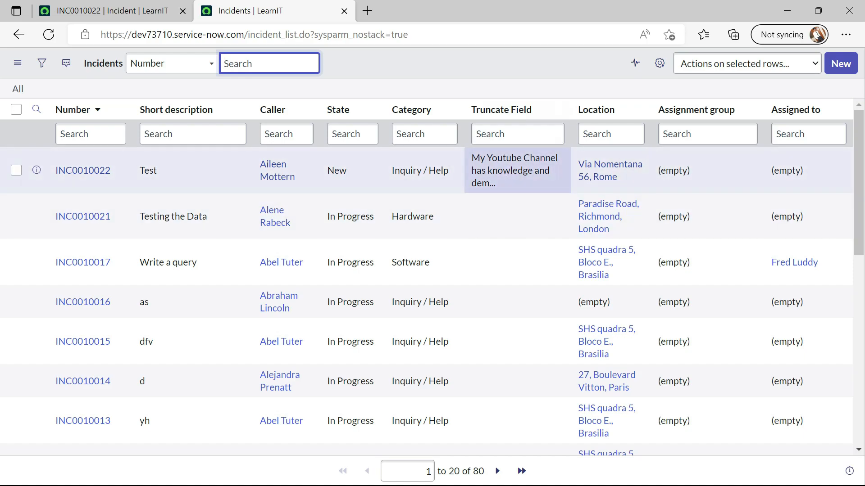
From INC0010022, open Truncate Field's dictionary entry and create a new Attribute record.
{"action": "left_click", "coordinate": [83, 170]}
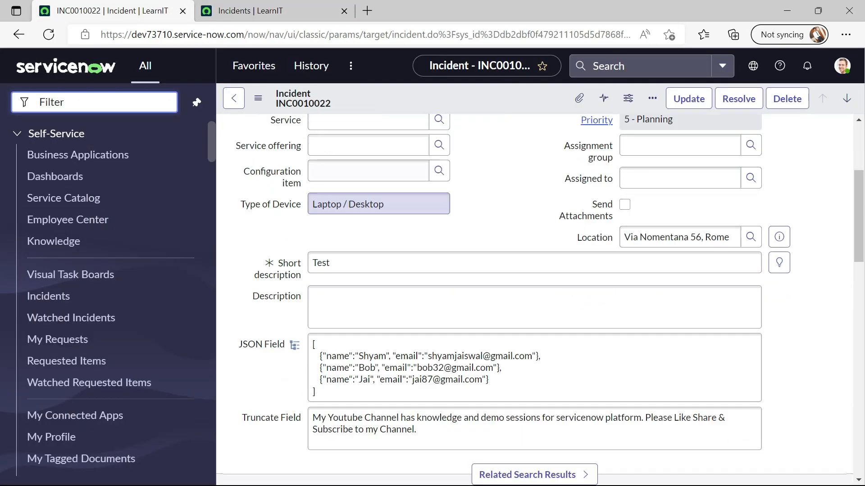
{"action": "scroll", "scroll_direction": "down", "scroll_amount": 3}
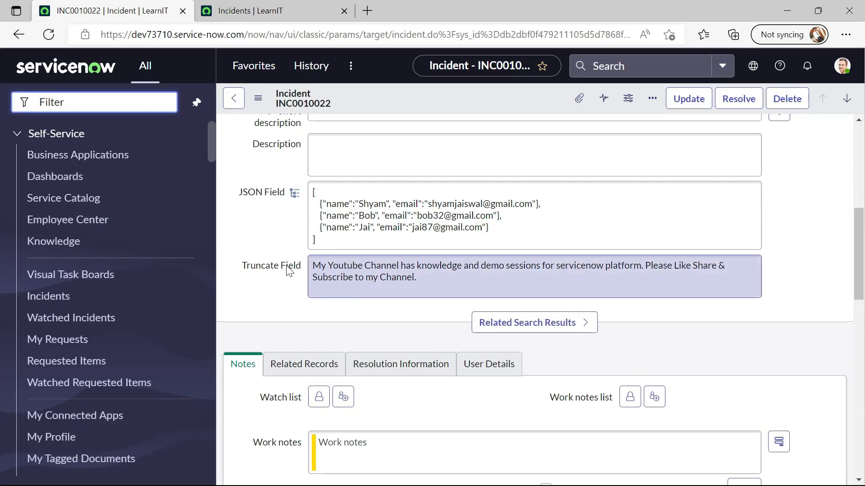
{"action": "right_click", "coordinate": [271, 265]}
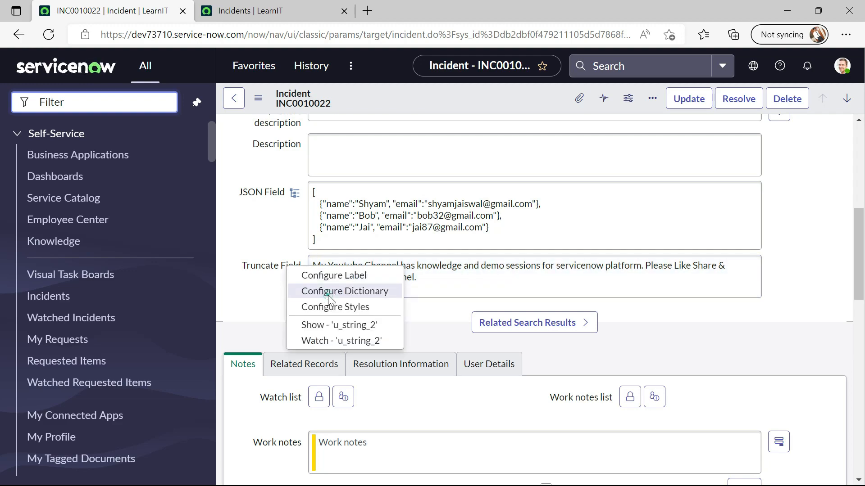
{"action": "left_click", "coordinate": [343, 292]}
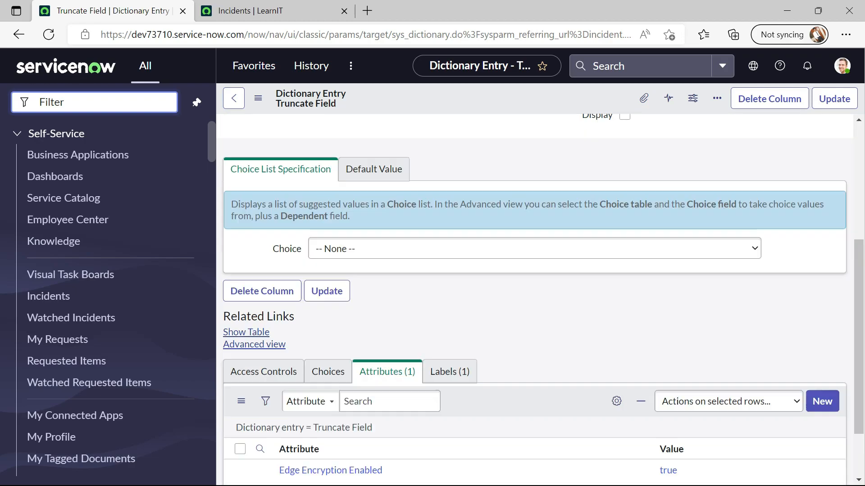
{"action": "scroll", "scroll_direction": "down", "scroll_amount": 3}
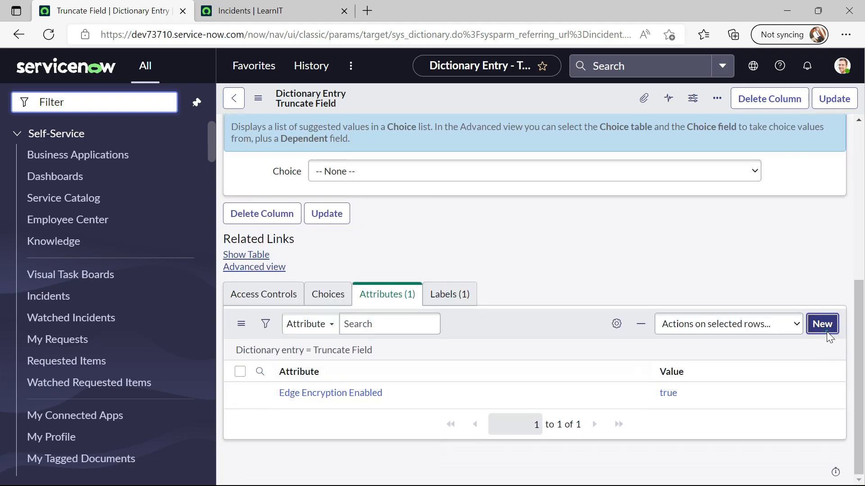
{"action": "left_click", "coordinate": [822, 324]}
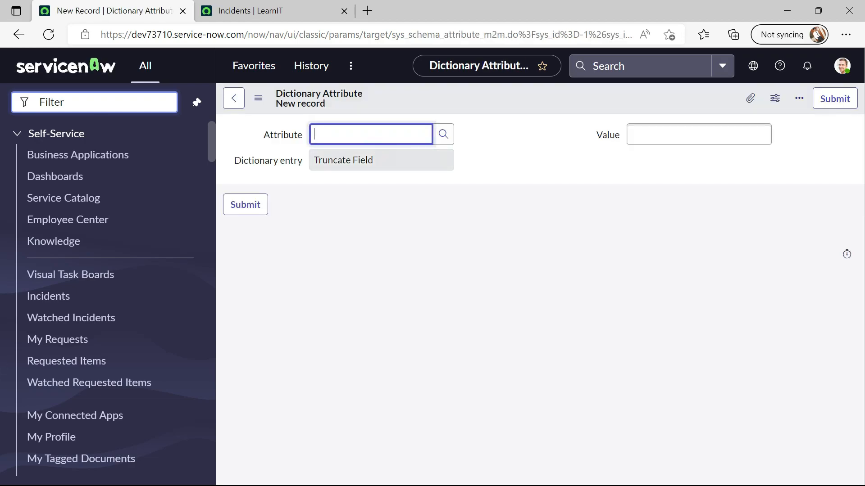
Submit a 'No truncate' attribute with value true, then return to the Incidents list.
{"action": "type", "text": "no"}
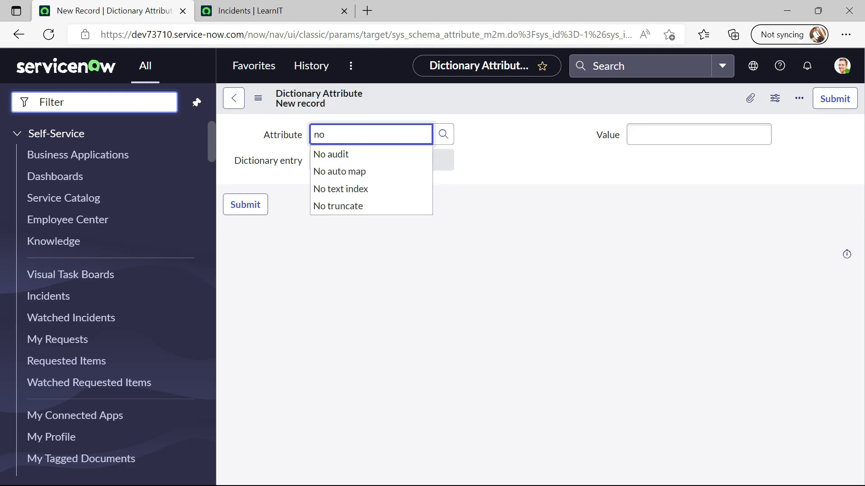
{"action": "left_click", "coordinate": [338, 206]}
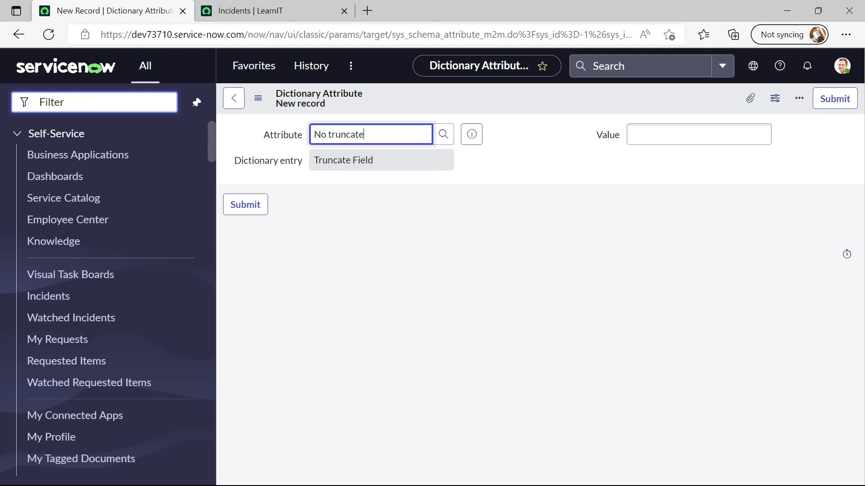
{"action": "left_click", "coordinate": [698, 134]}
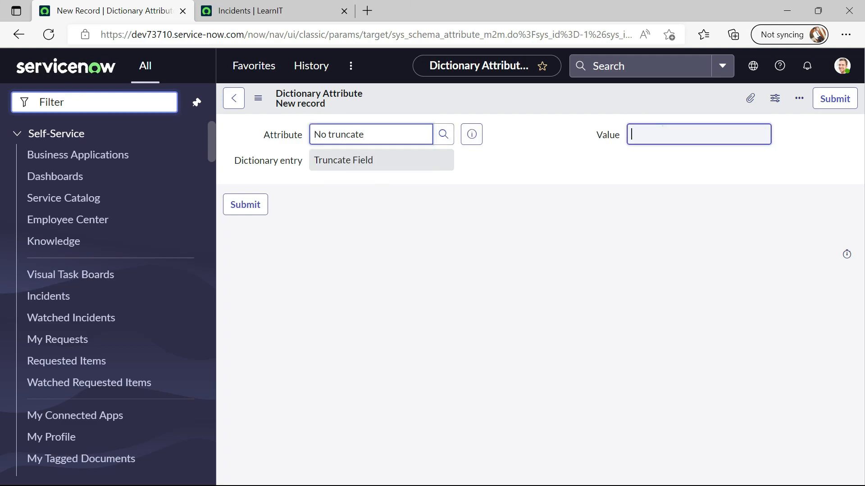
{"action": "type", "text": "true"}
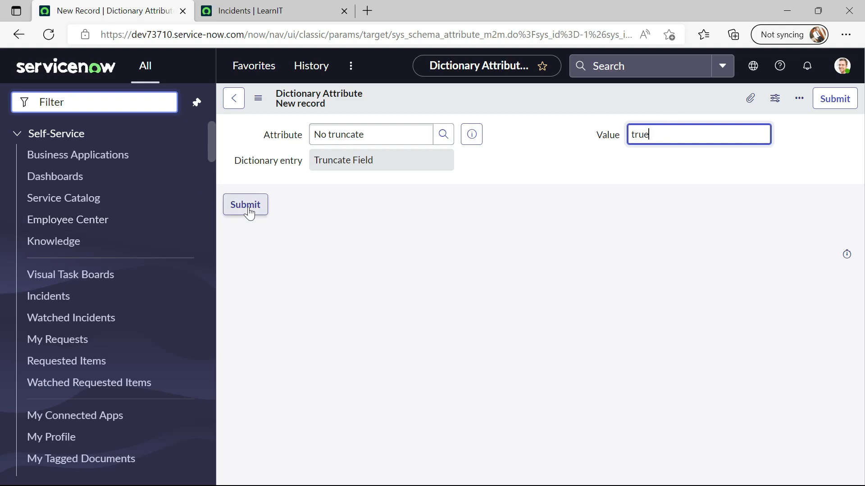
{"action": "left_click", "coordinate": [245, 205]}
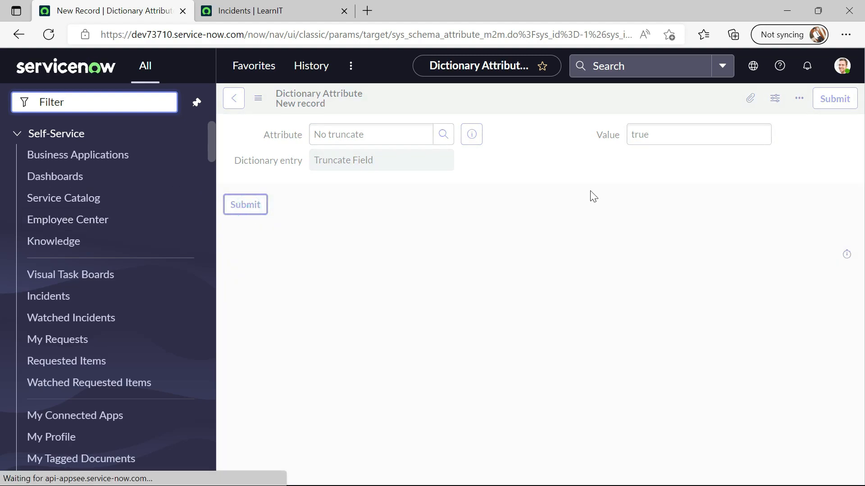
{"action": "left_click", "coordinate": [245, 204]}
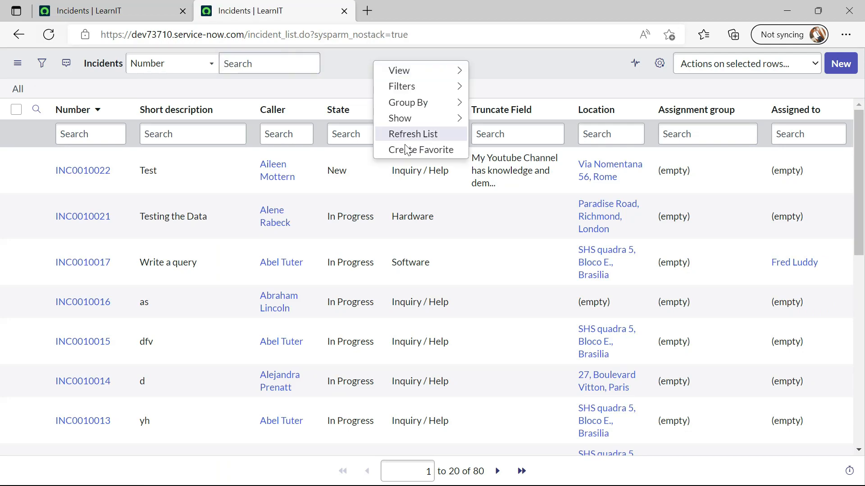
Reload the Incidents list so INC0010022's full Truncate Field sentence displays.
{"action": "left_click", "coordinate": [412, 135]}
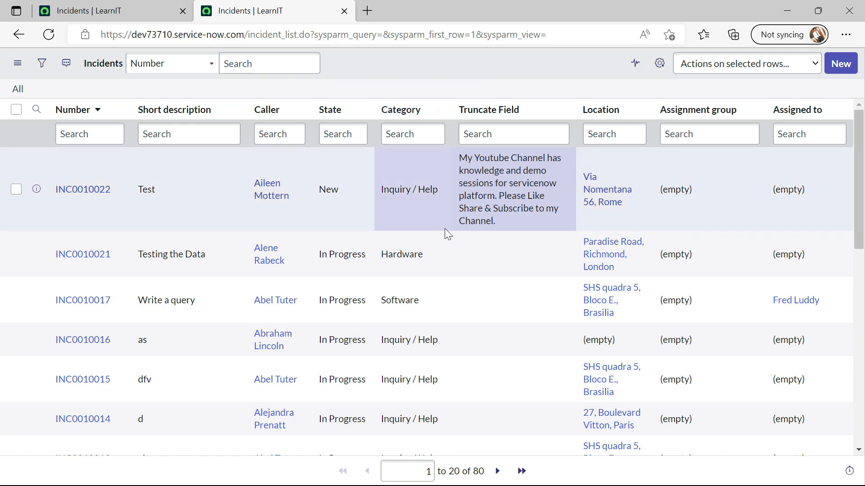
{"action": "mouse_move", "coordinate": [397, 72]}
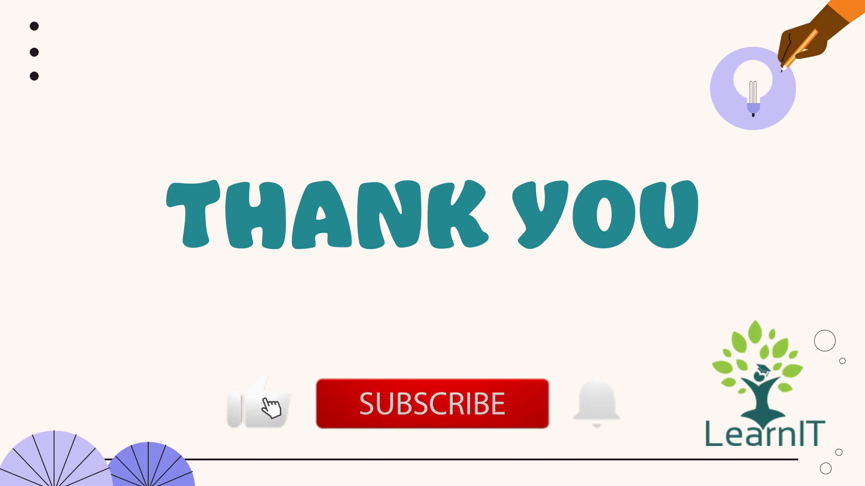
{"action": "left_click", "coordinate": [432, 403]}
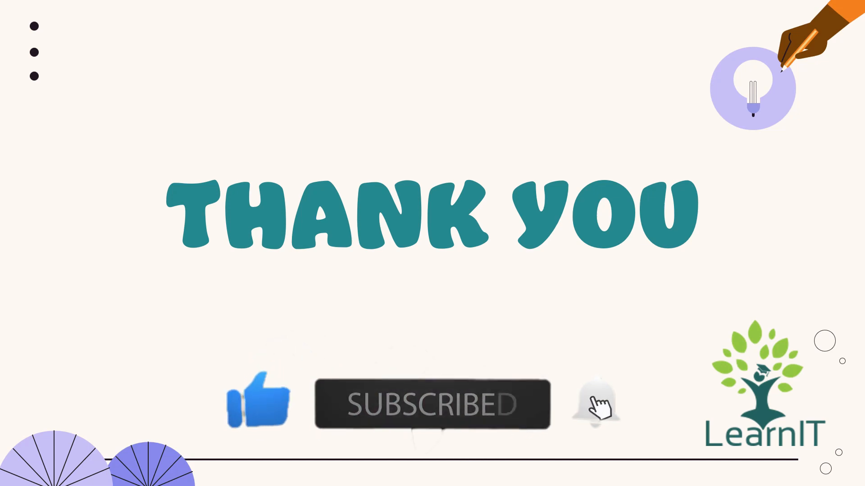